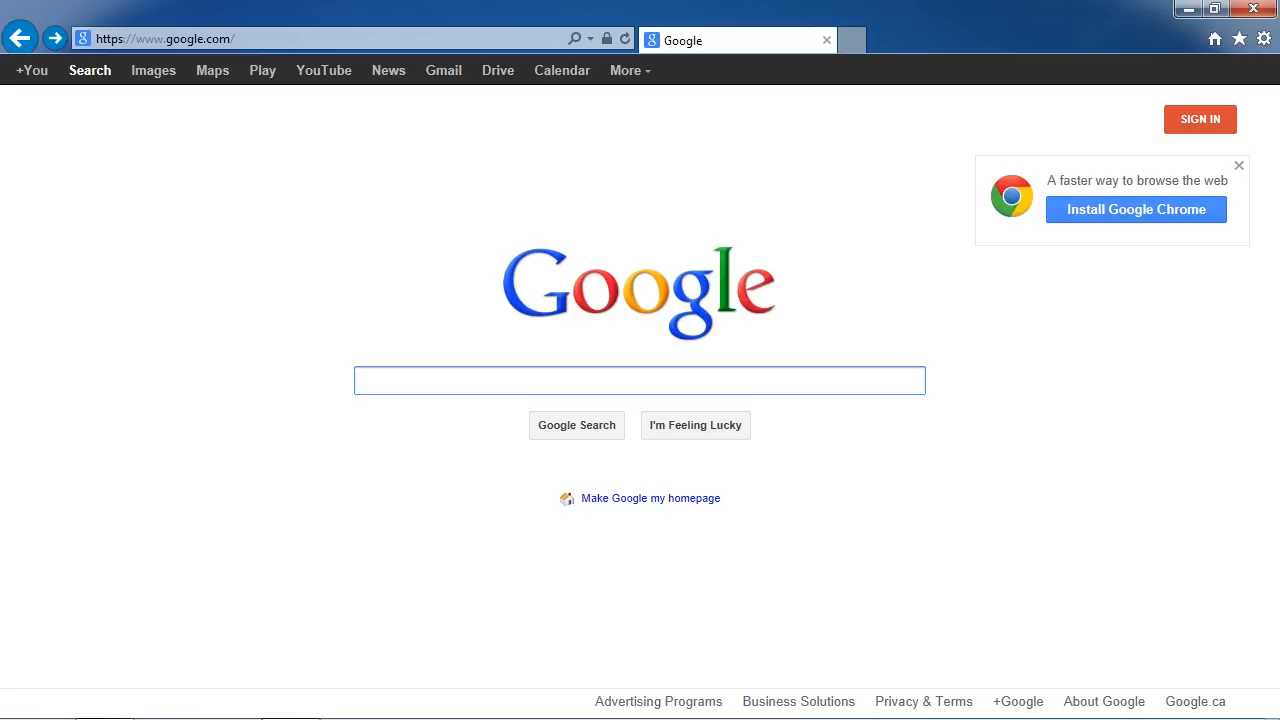
pyautogui.click(640, 380)
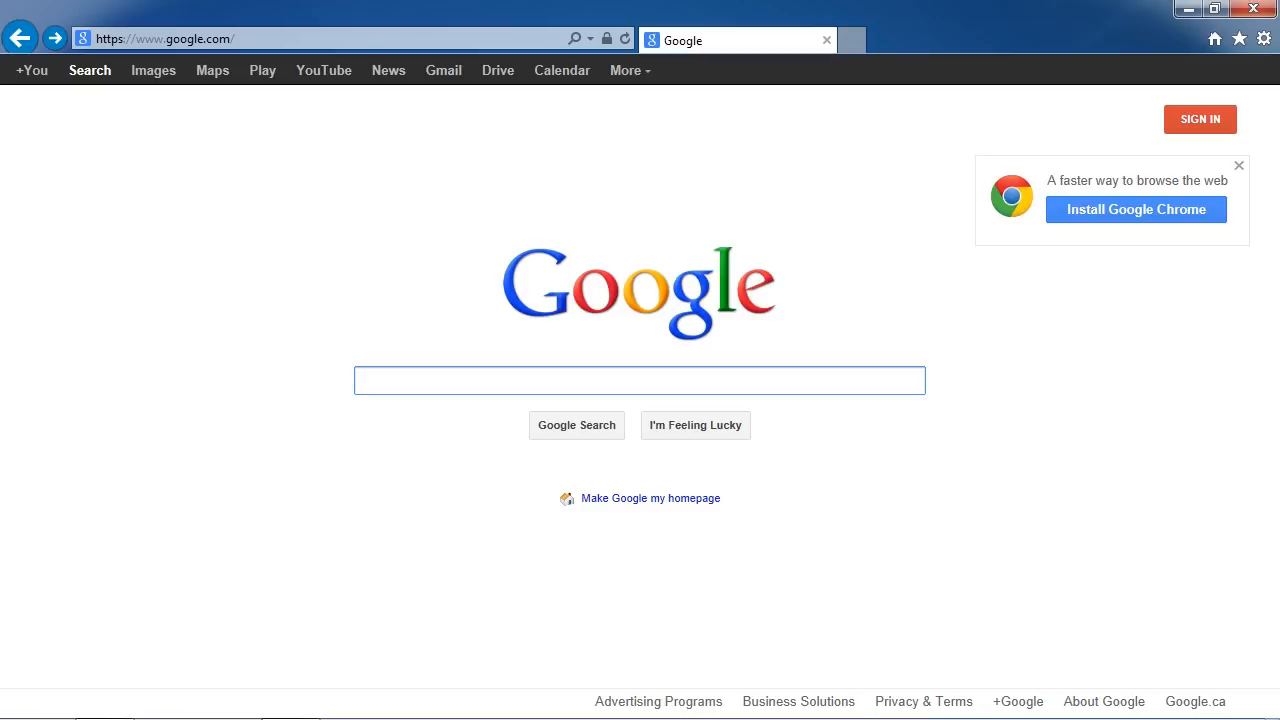
pyautogui.click(640, 380)
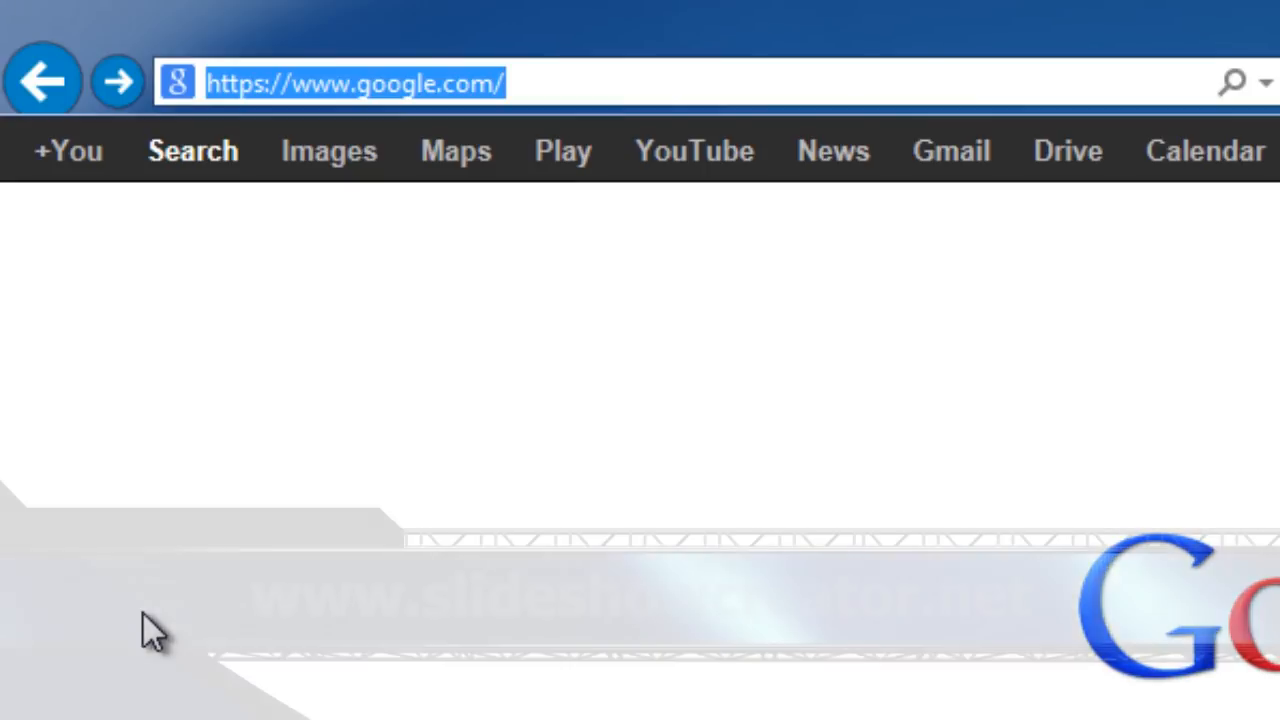
pyautogui.write('www.')
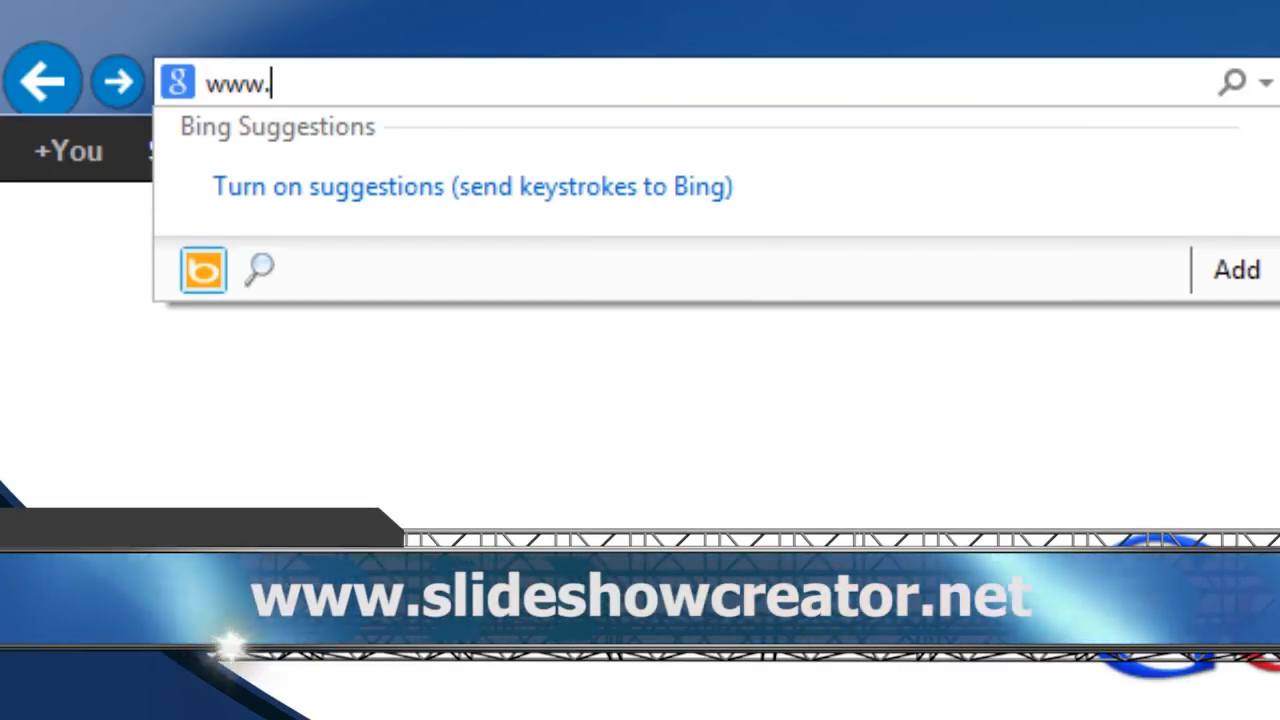
pyautogui.write('slideshowcreator.net/')
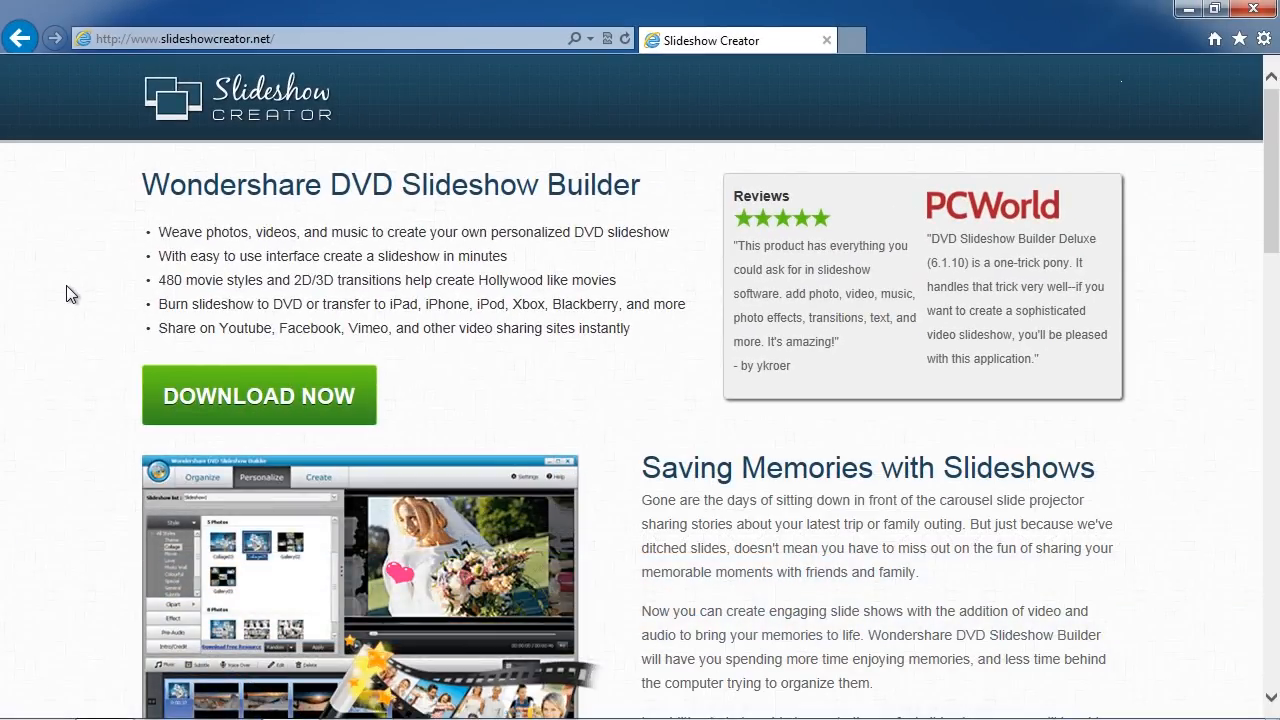
pyautogui.moveTo(52, 308)
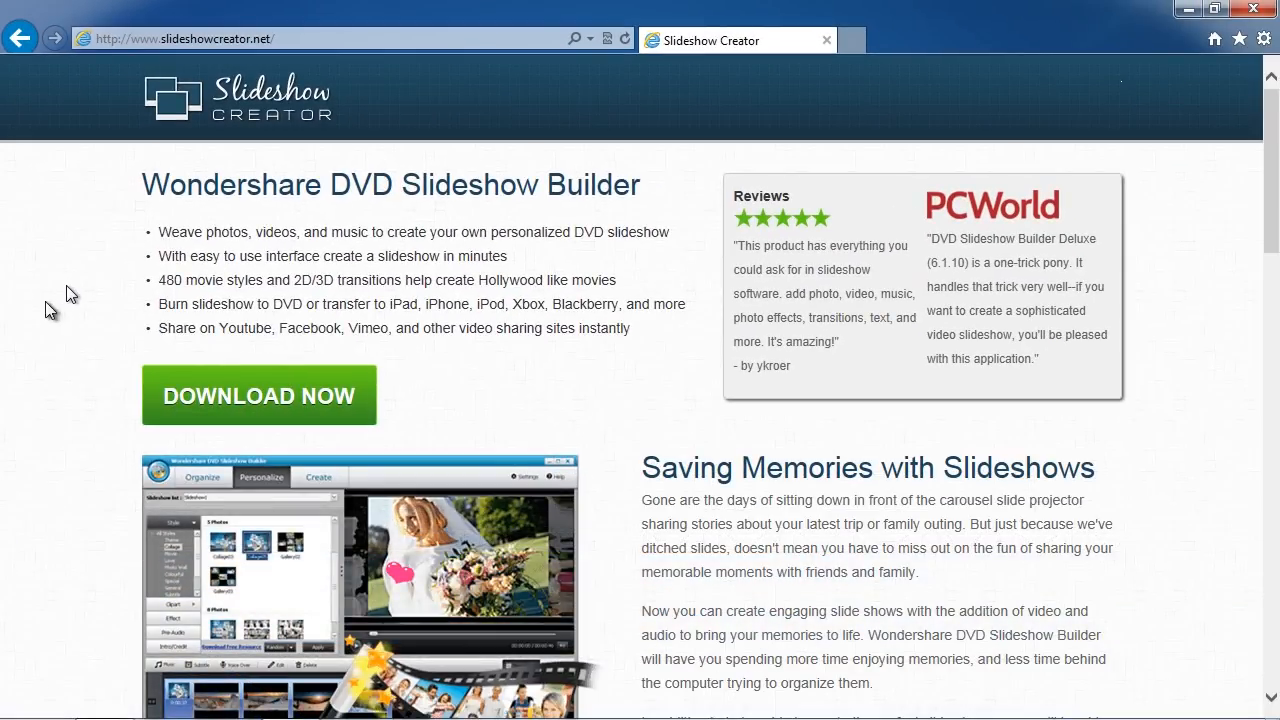
# Download the DVD Slideshow Builder installer via Download Now and run it from the download bar.
pyautogui.click(258, 396)
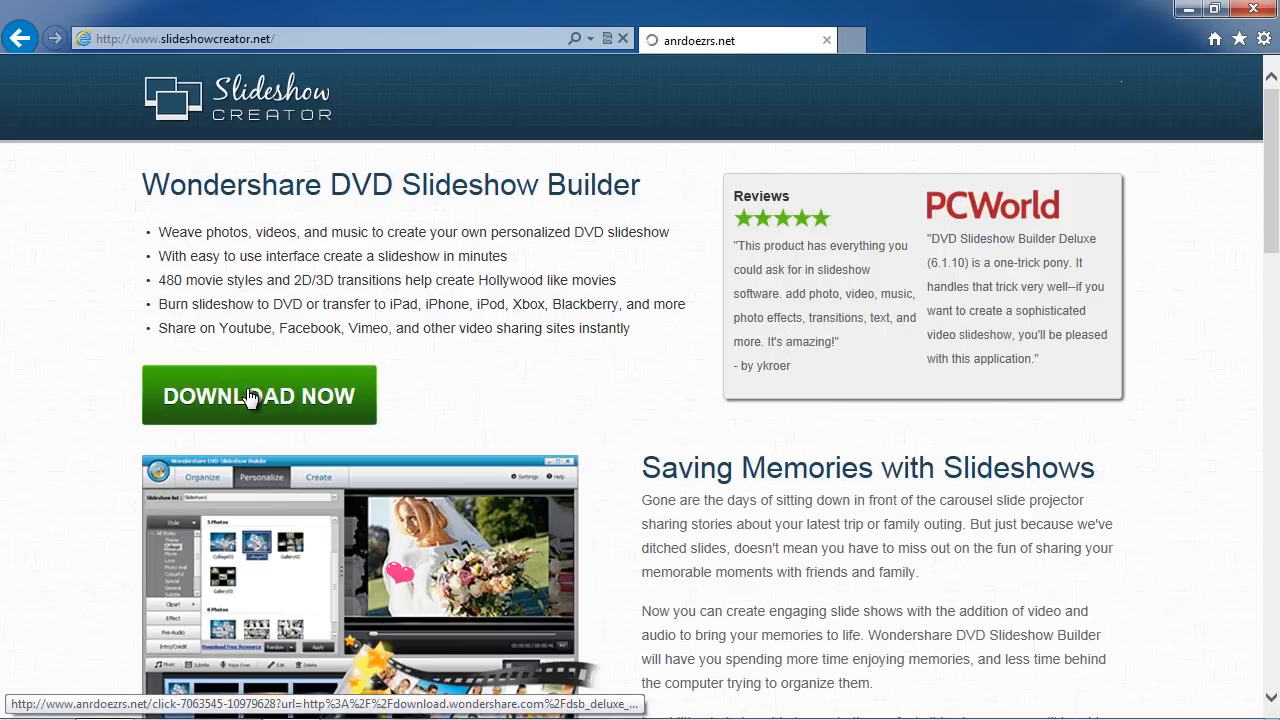
pyautogui.click(260, 396)
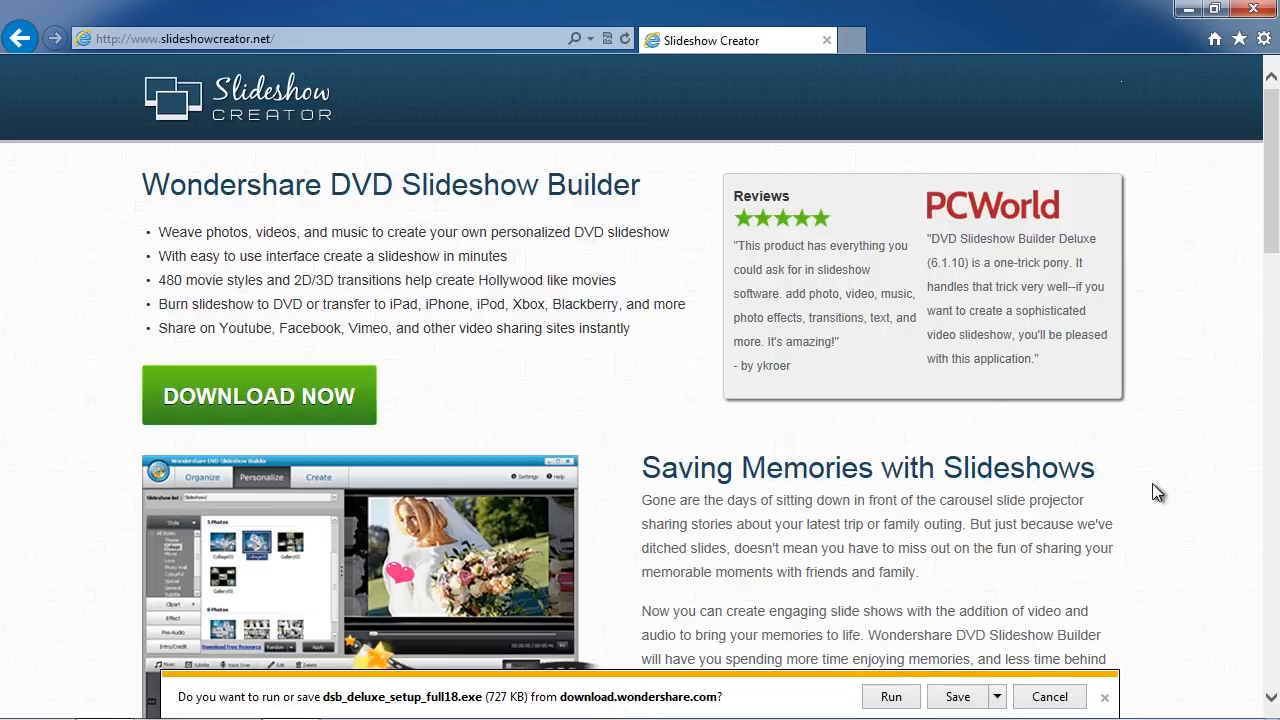
pyautogui.click(996, 696)
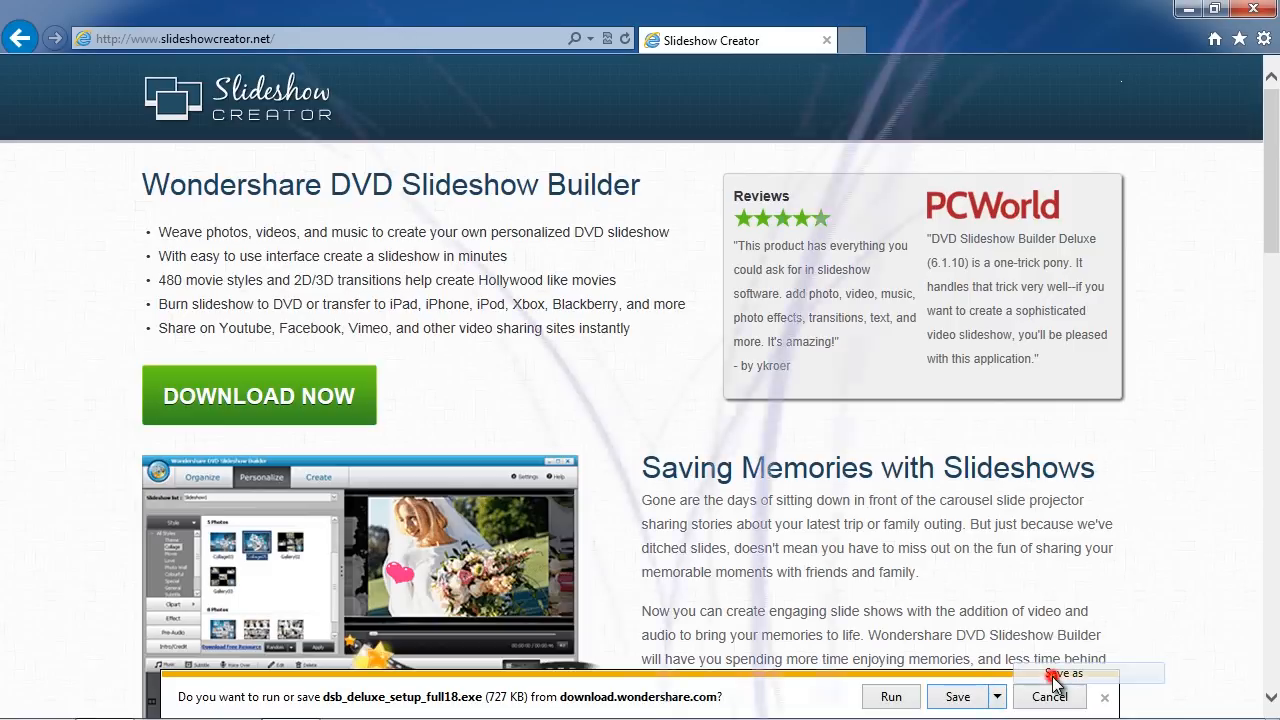
pyautogui.click(888, 696)
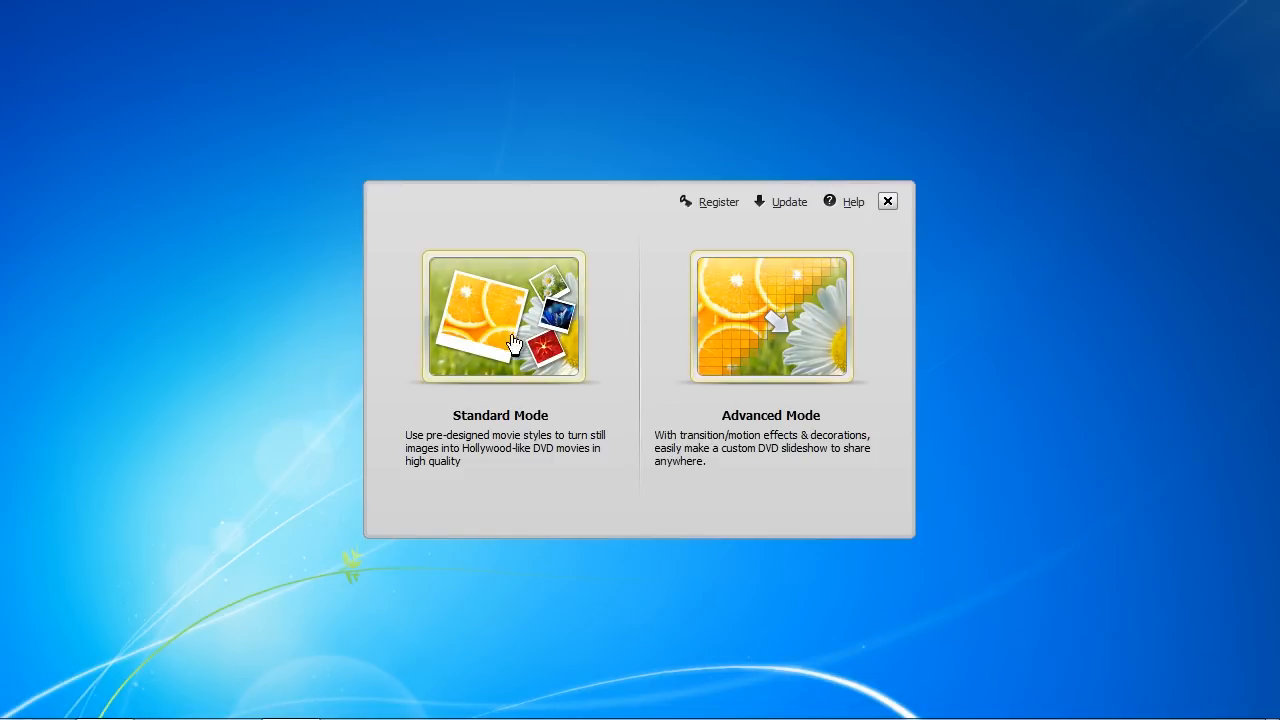
# Start a new slideshow project in Standard Mode.
pyautogui.click(504, 316)
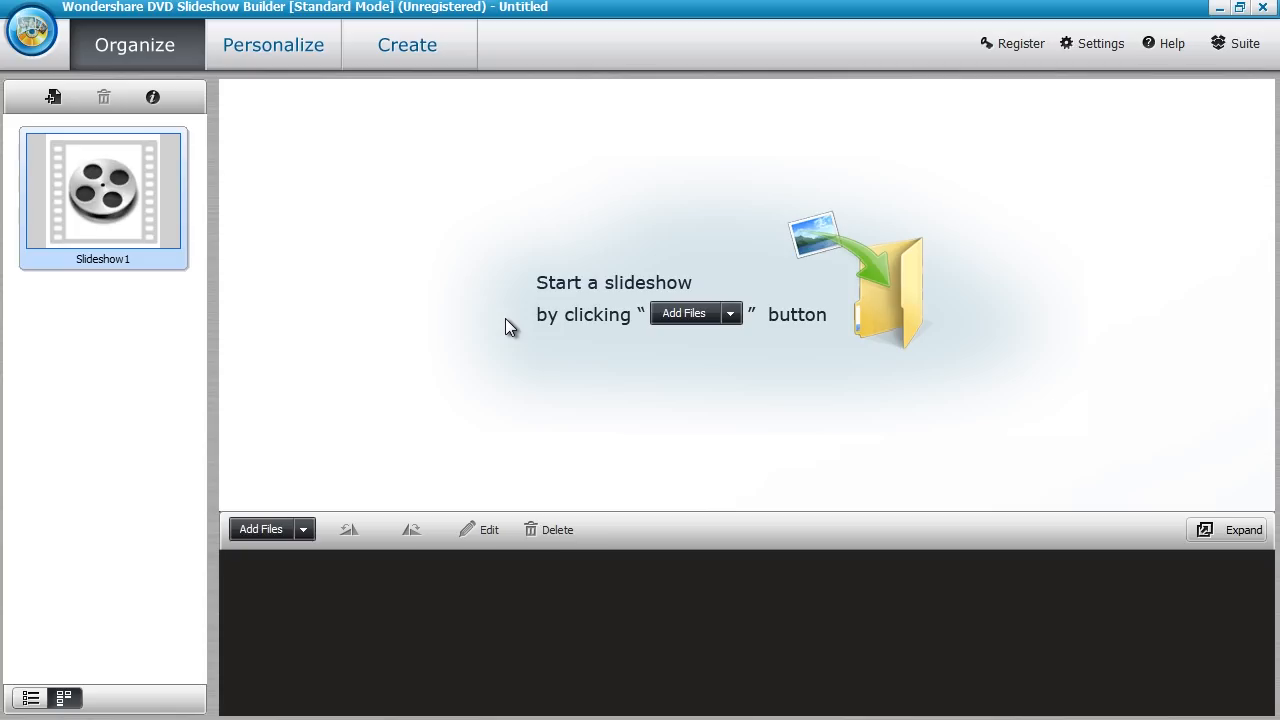
pyautogui.moveTo(464, 360)
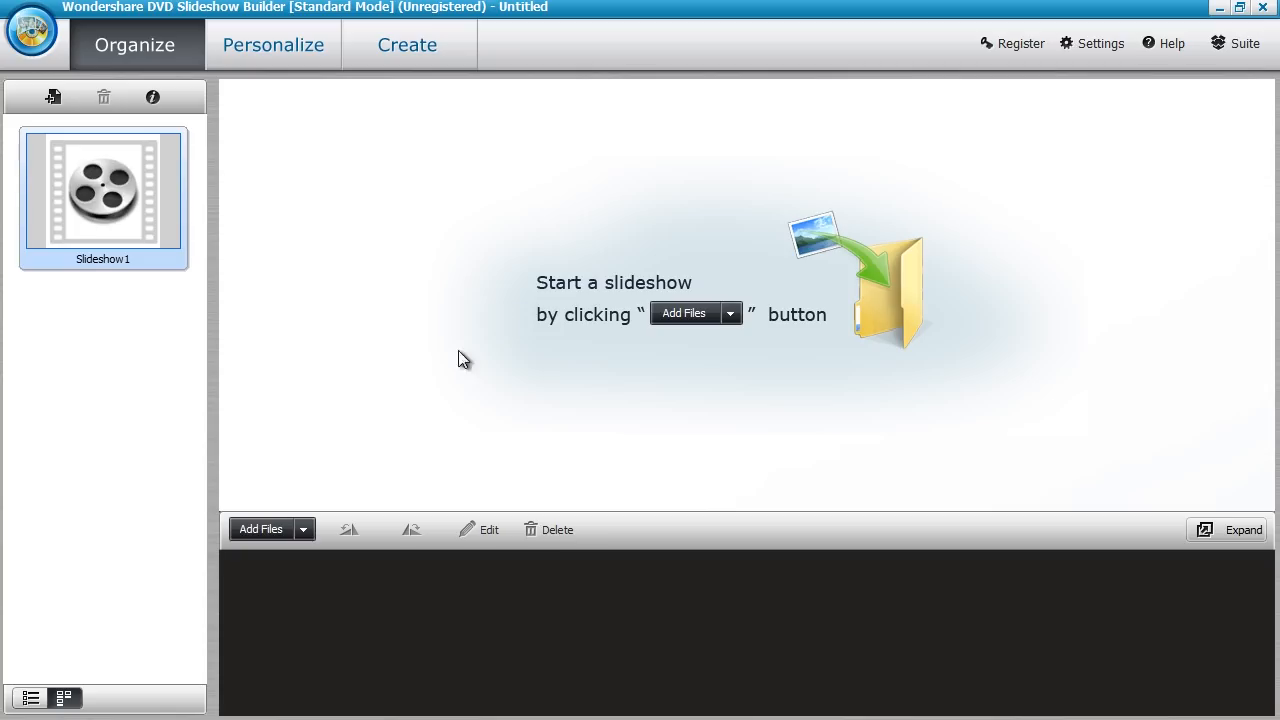
# Import all five dress photos from the photos1 folder into the slideshow.
pyautogui.click(260, 528)
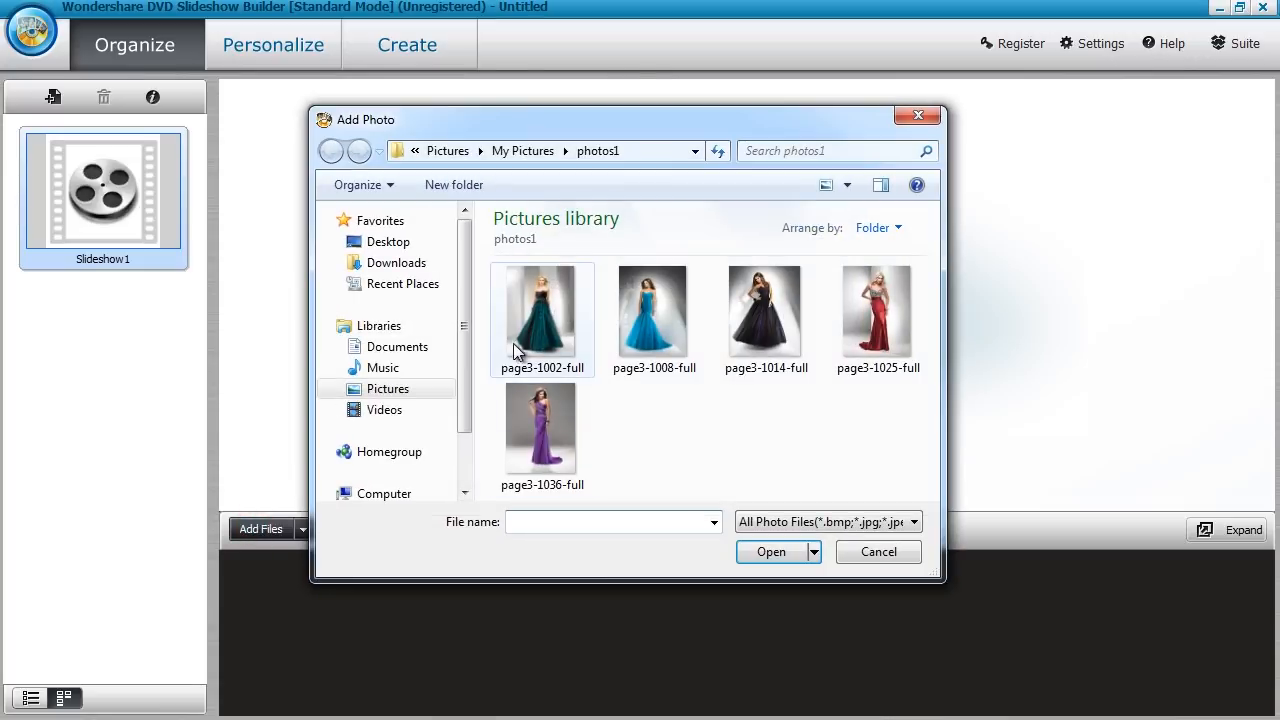
pyautogui.click(772, 552)
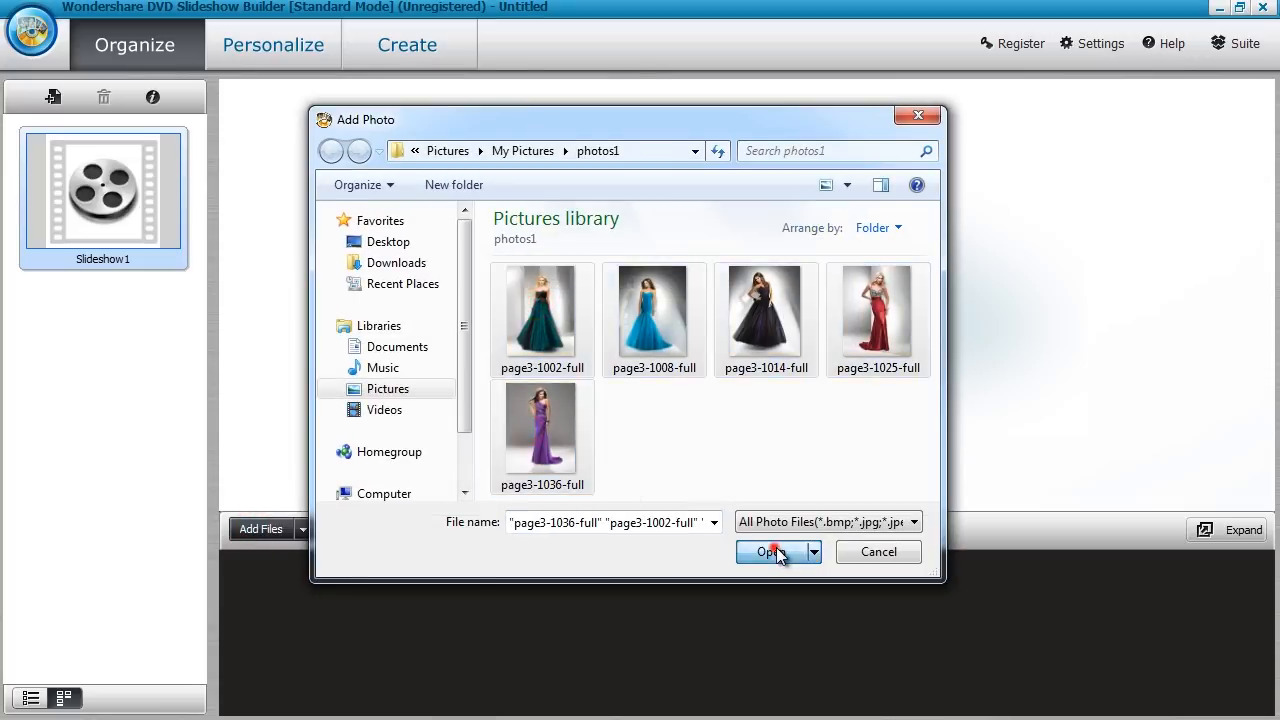
pyautogui.click(770, 552)
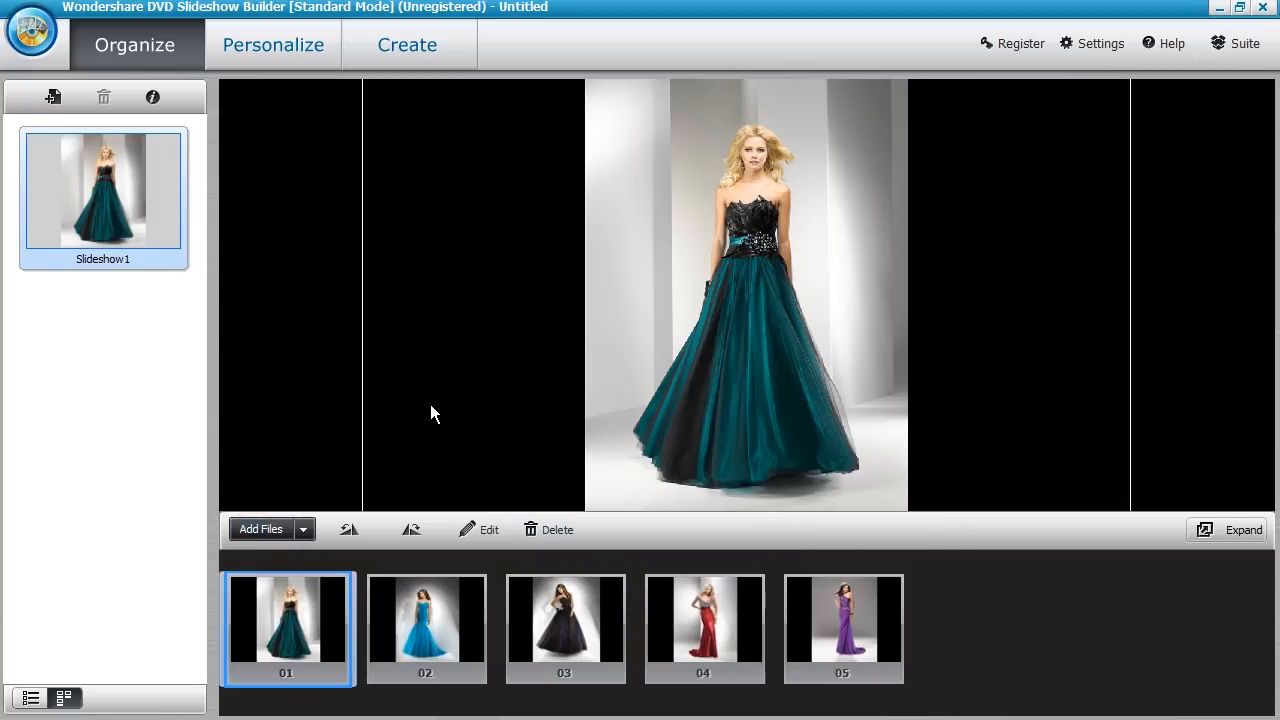
# Reorder the thumbnails so the red dress is second and the purple dress third.
pyautogui.click(424, 628)
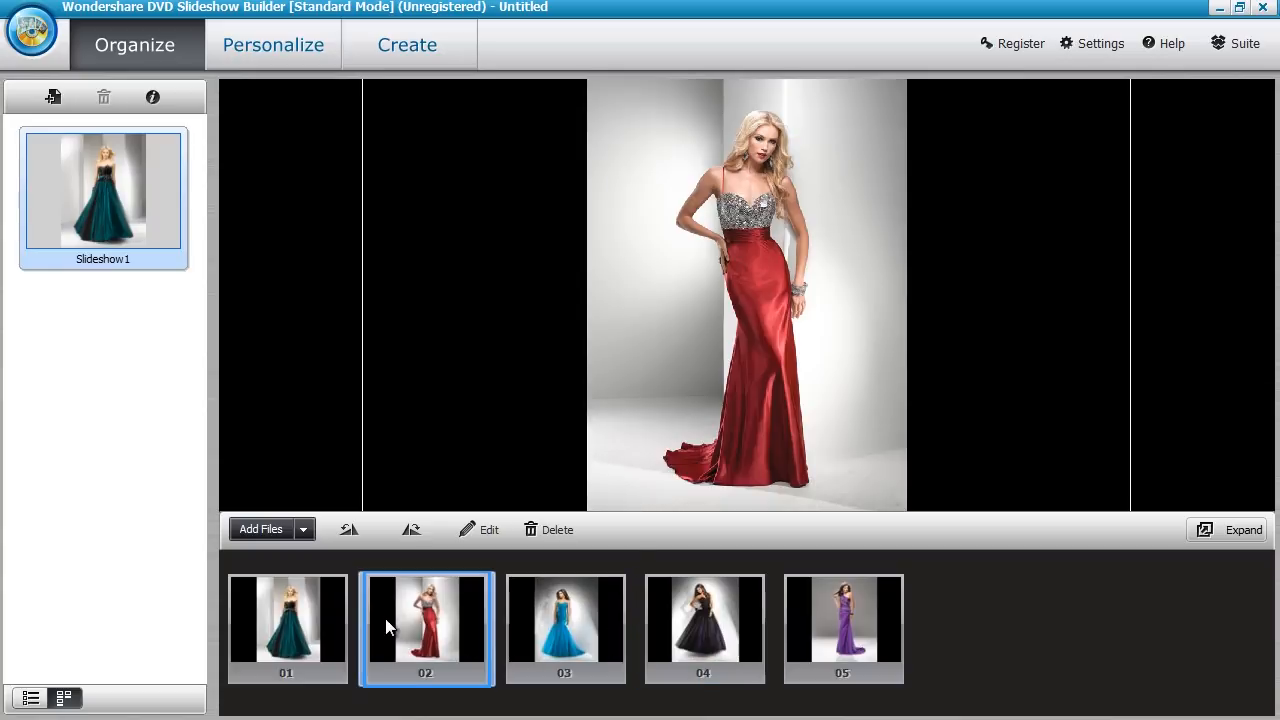
pyautogui.click(564, 620)
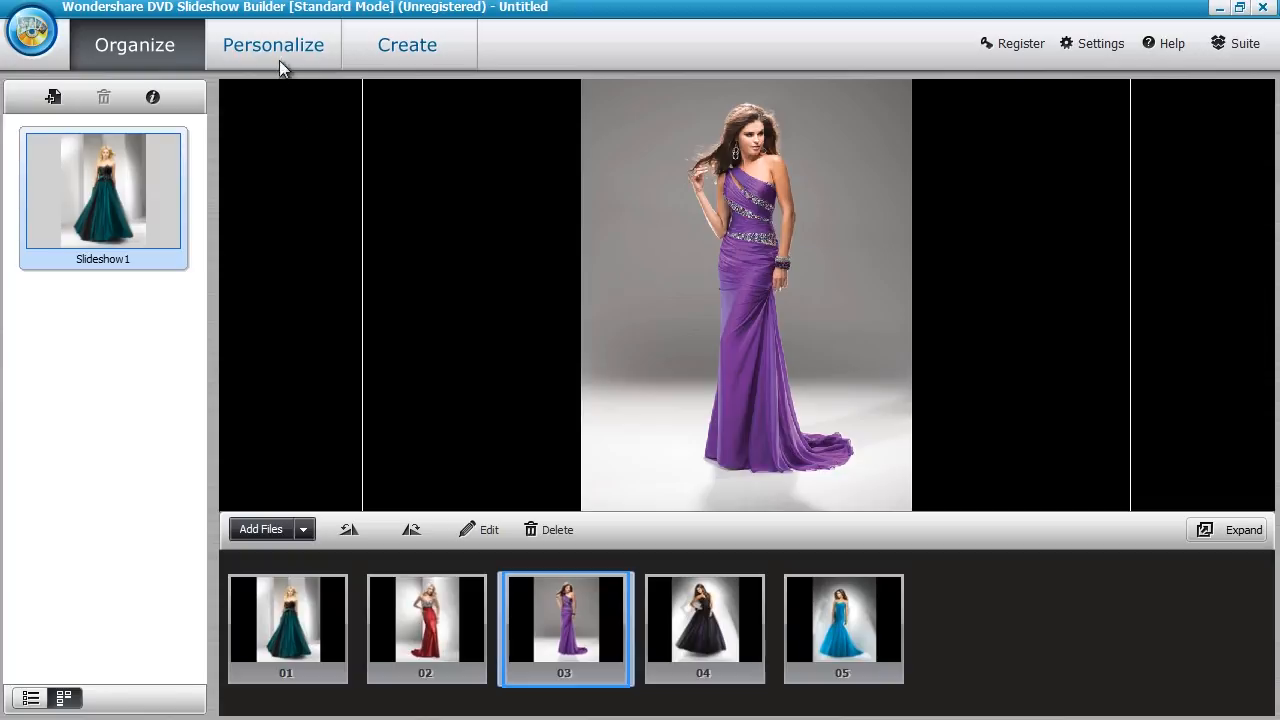
# In Personalize, browse Collage and 3D Style Pack styles and apply a 3D style.
pyautogui.click(272, 44)
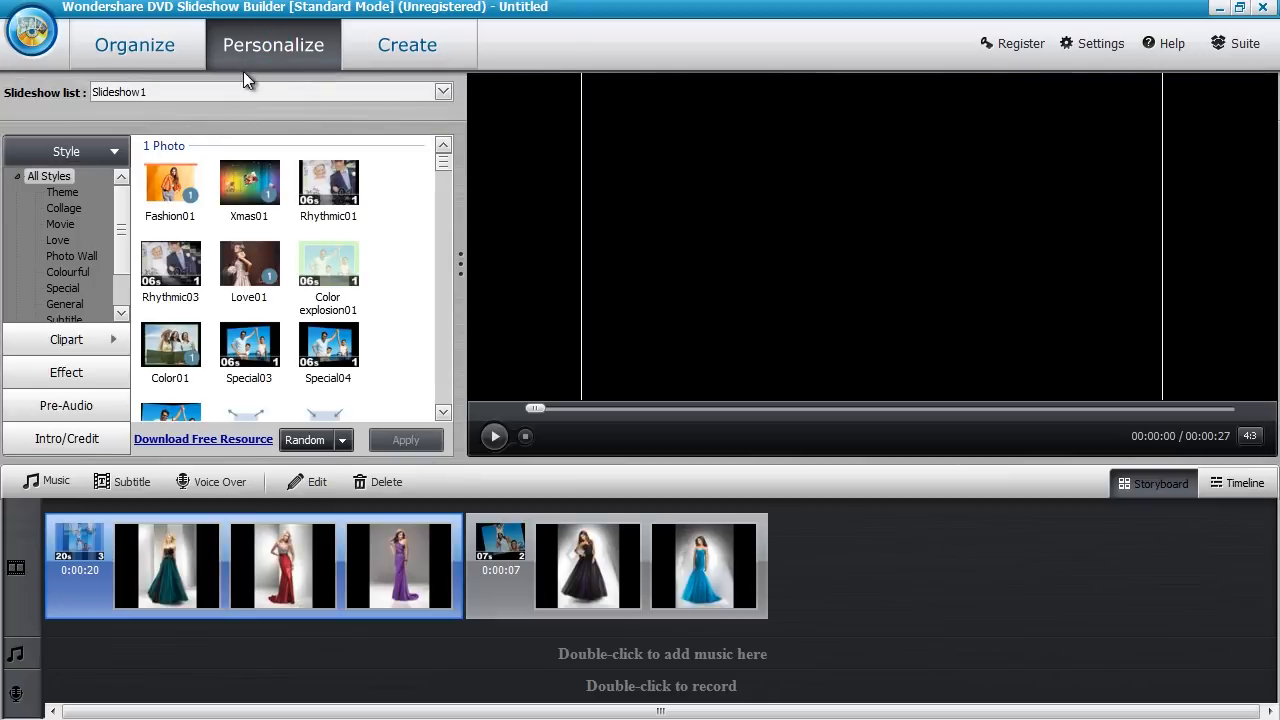
pyautogui.click(64, 208)
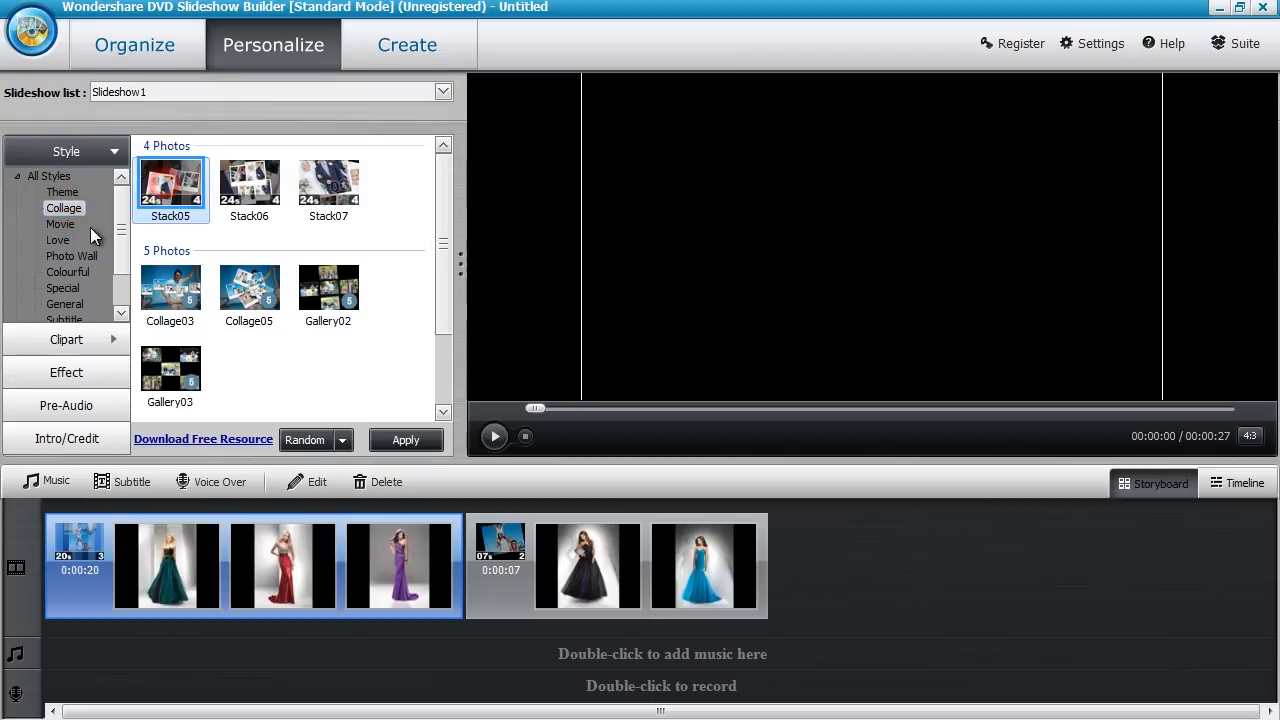
pyautogui.click(56, 240)
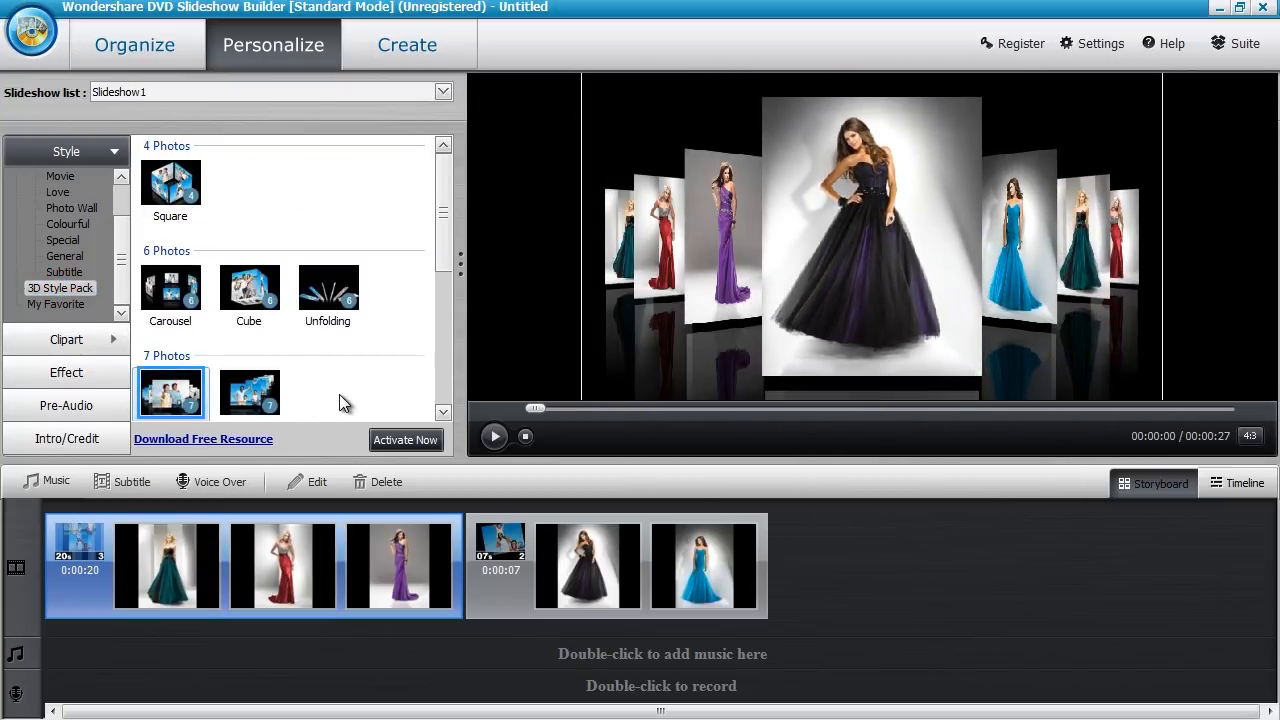
pyautogui.click(66, 184)
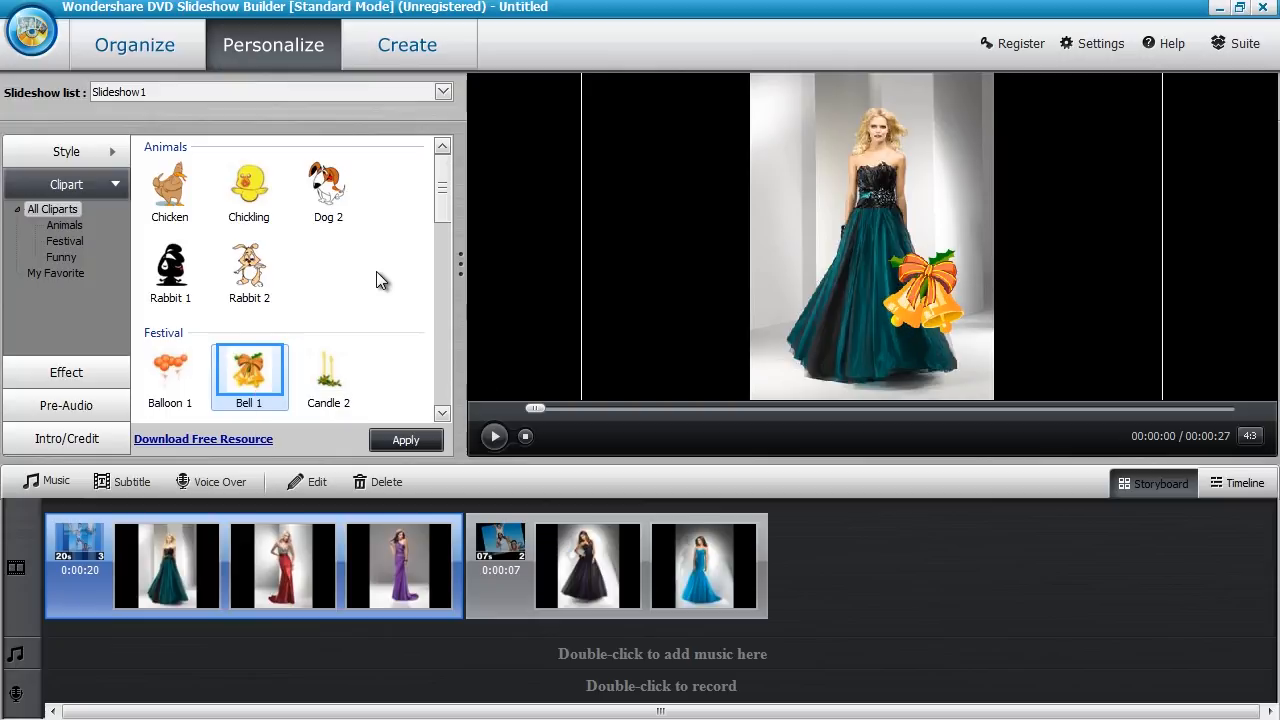
# Apply the Butterfly effect, then choose the Bird clip from the pre-audio sounds.
pyautogui.click(66, 216)
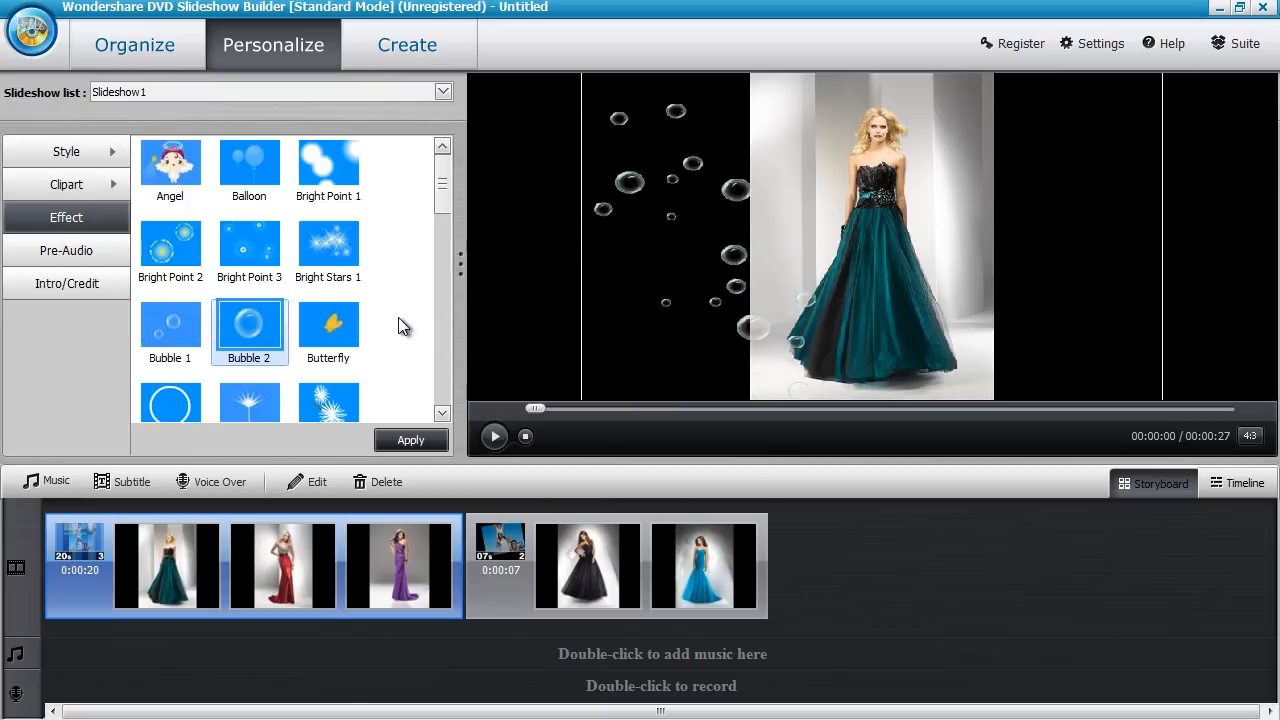
pyautogui.click(328, 330)
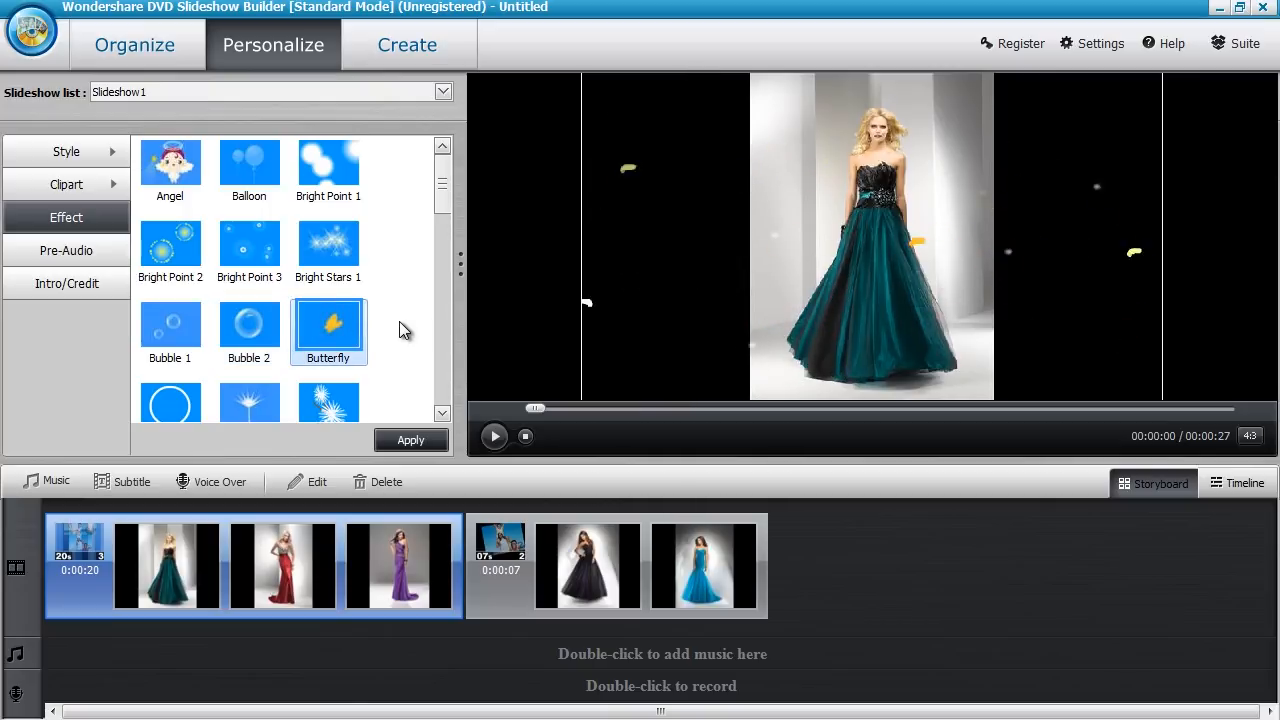
pyautogui.click(66, 250)
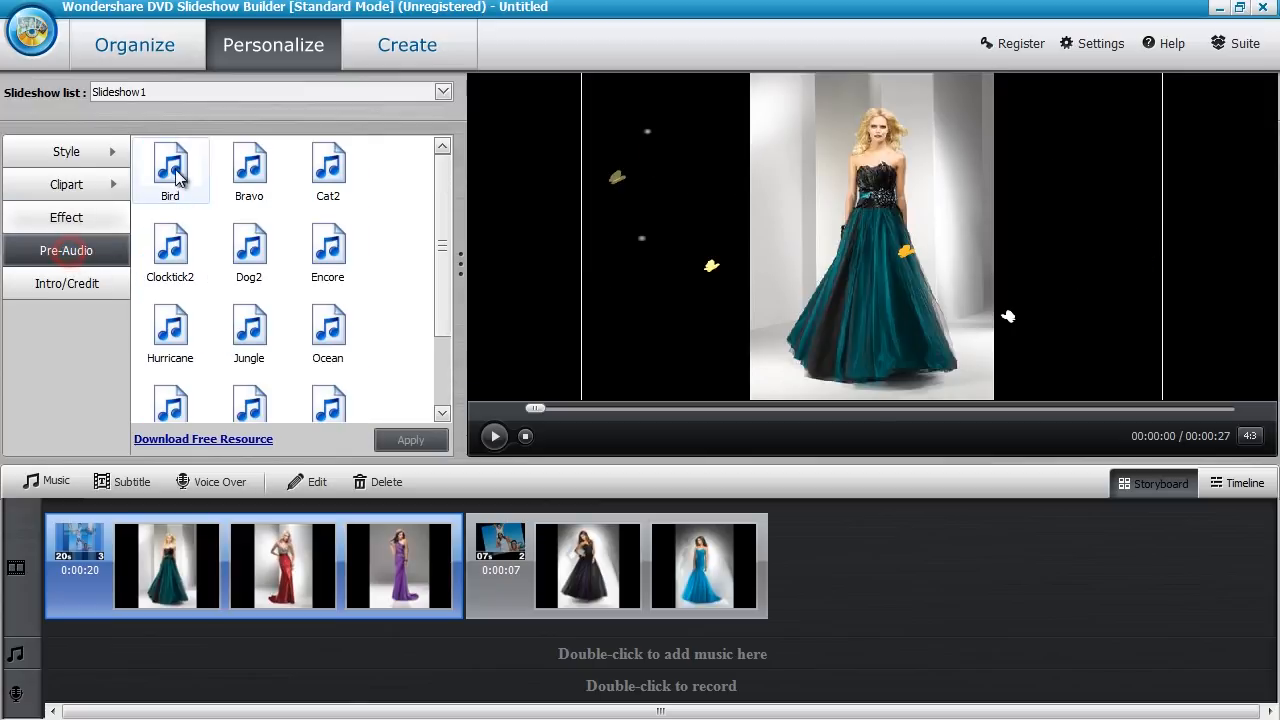
pyautogui.click(170, 168)
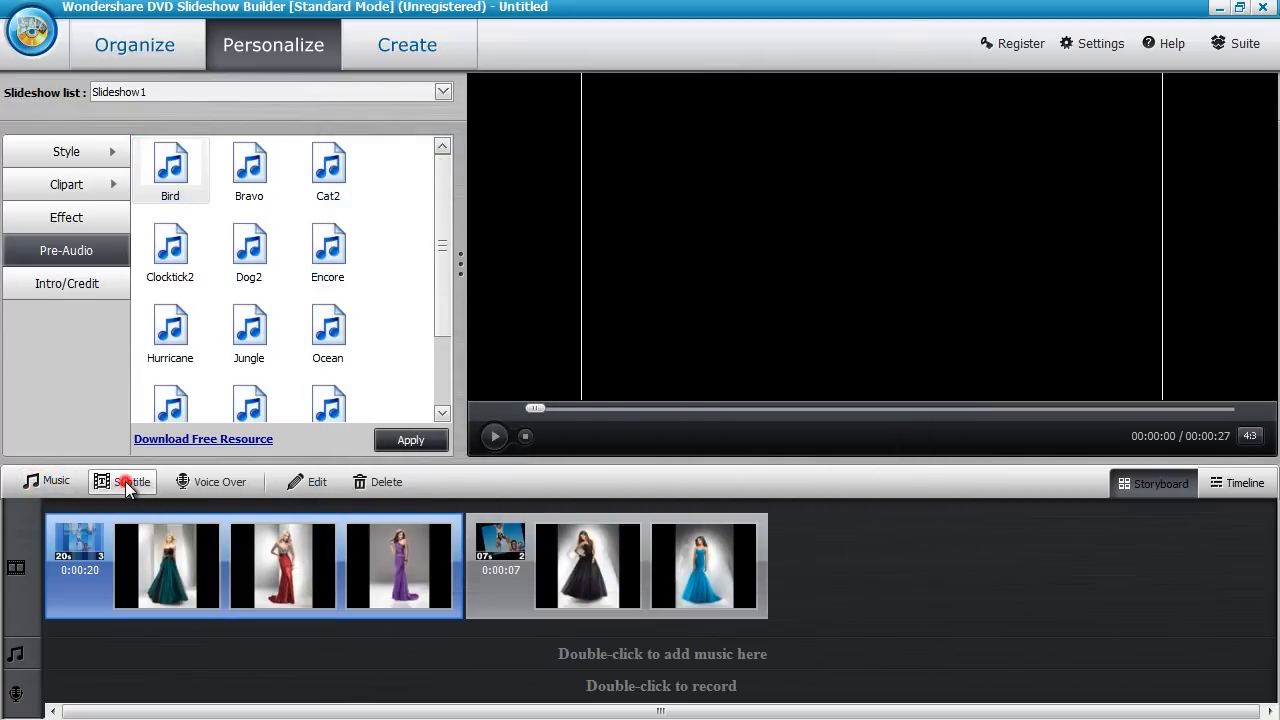
# Add a 'Congrats Newlyweds!' subtitle with the Fade effect to the slideshow start.
pyautogui.click(132, 480)
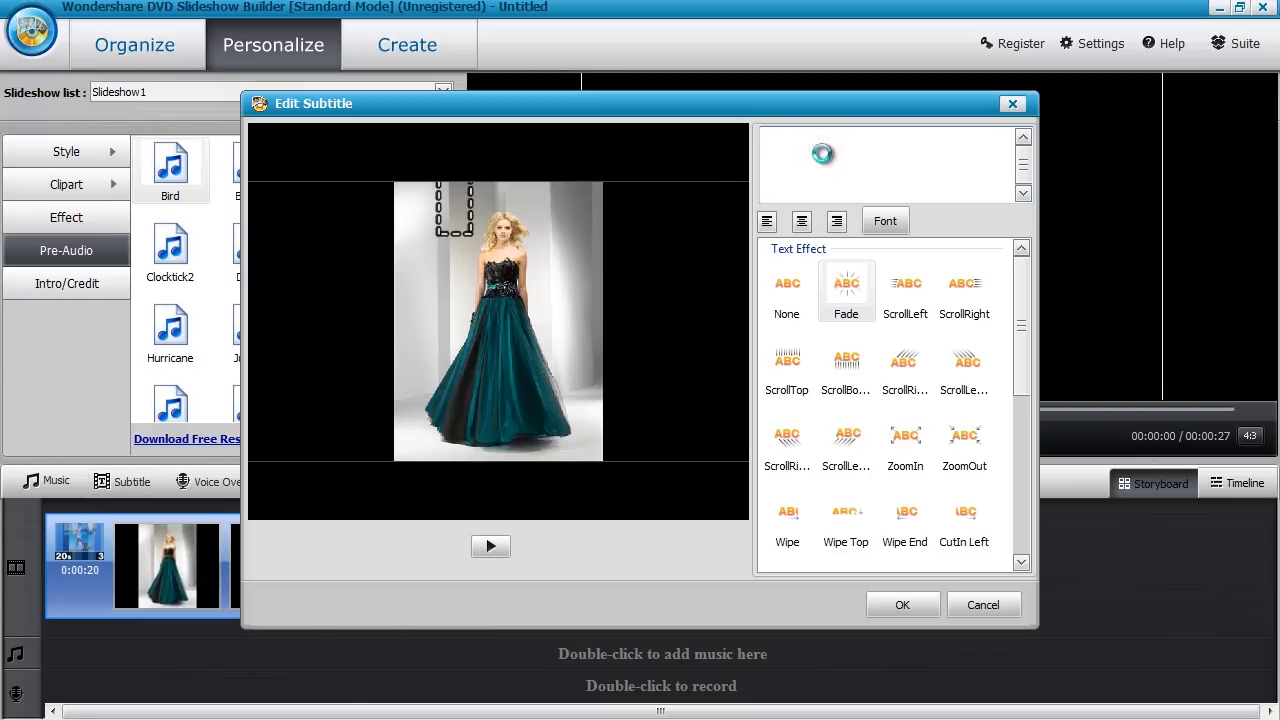
pyautogui.click(900, 604)
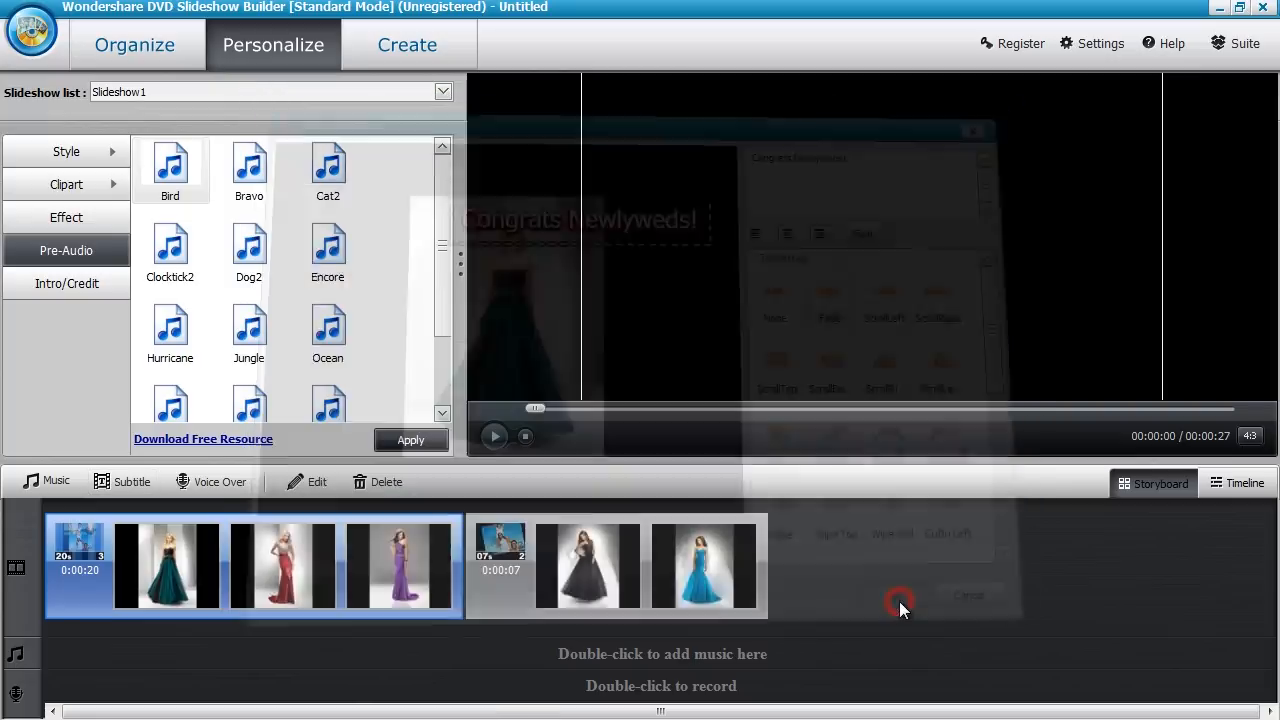
pyautogui.click(1244, 482)
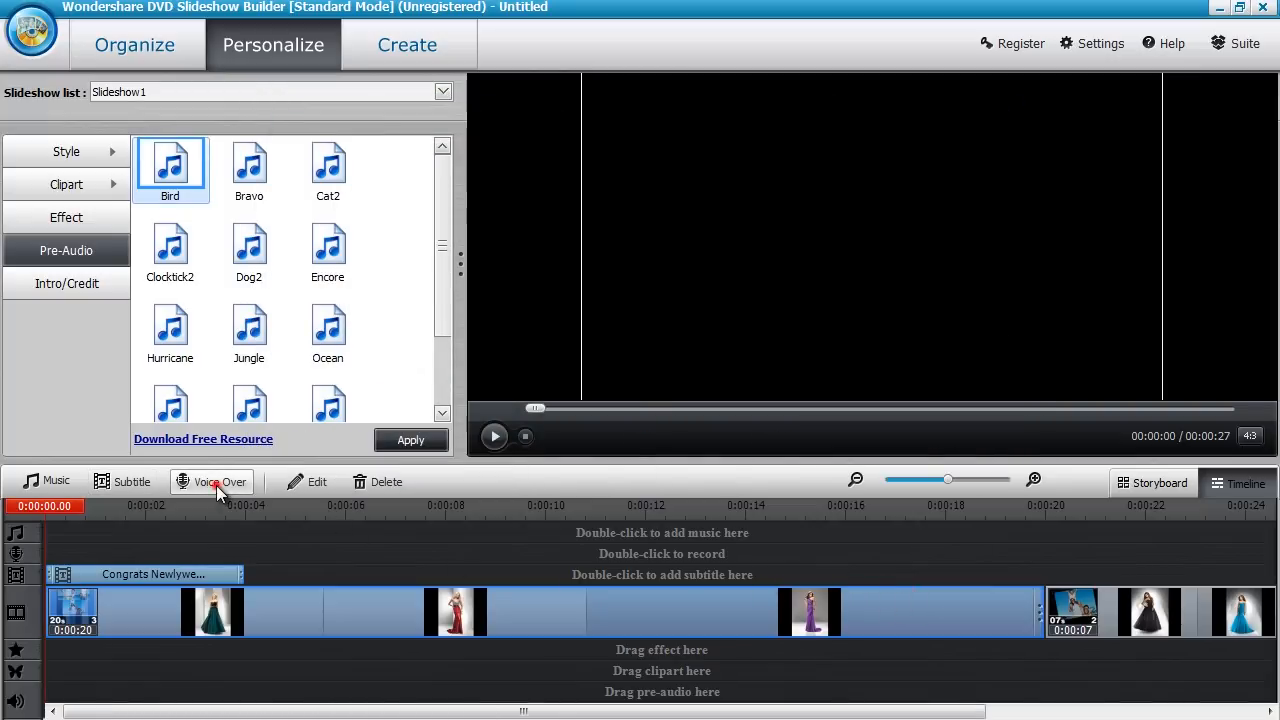
# Bring up the voice-over recorder and close it again with OK.
pyautogui.click(220, 480)
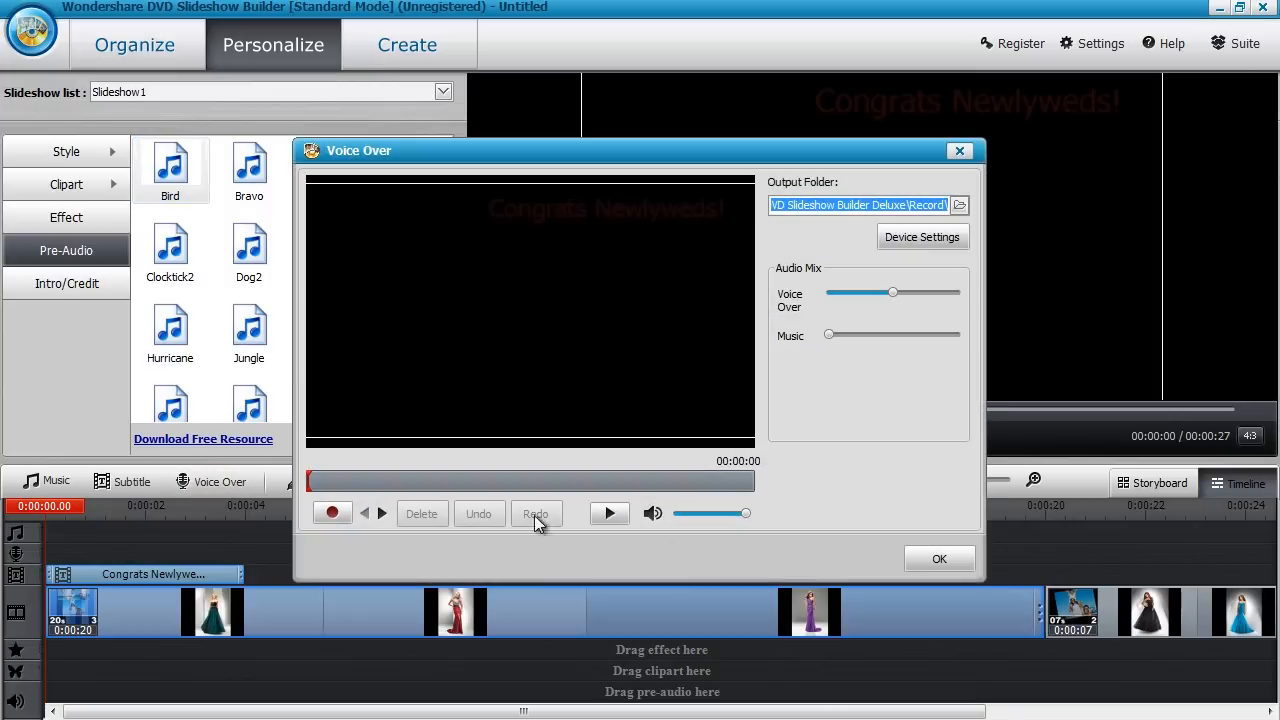
pyautogui.click(960, 150)
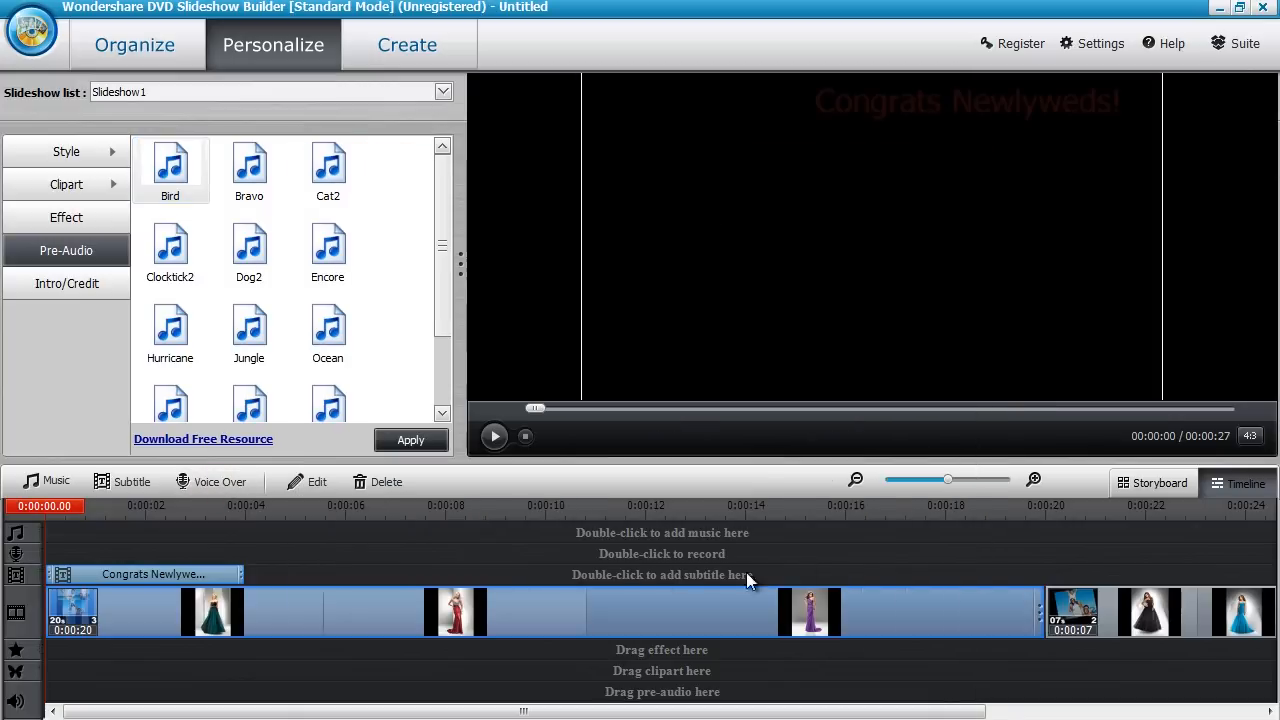
pyautogui.click(170, 164)
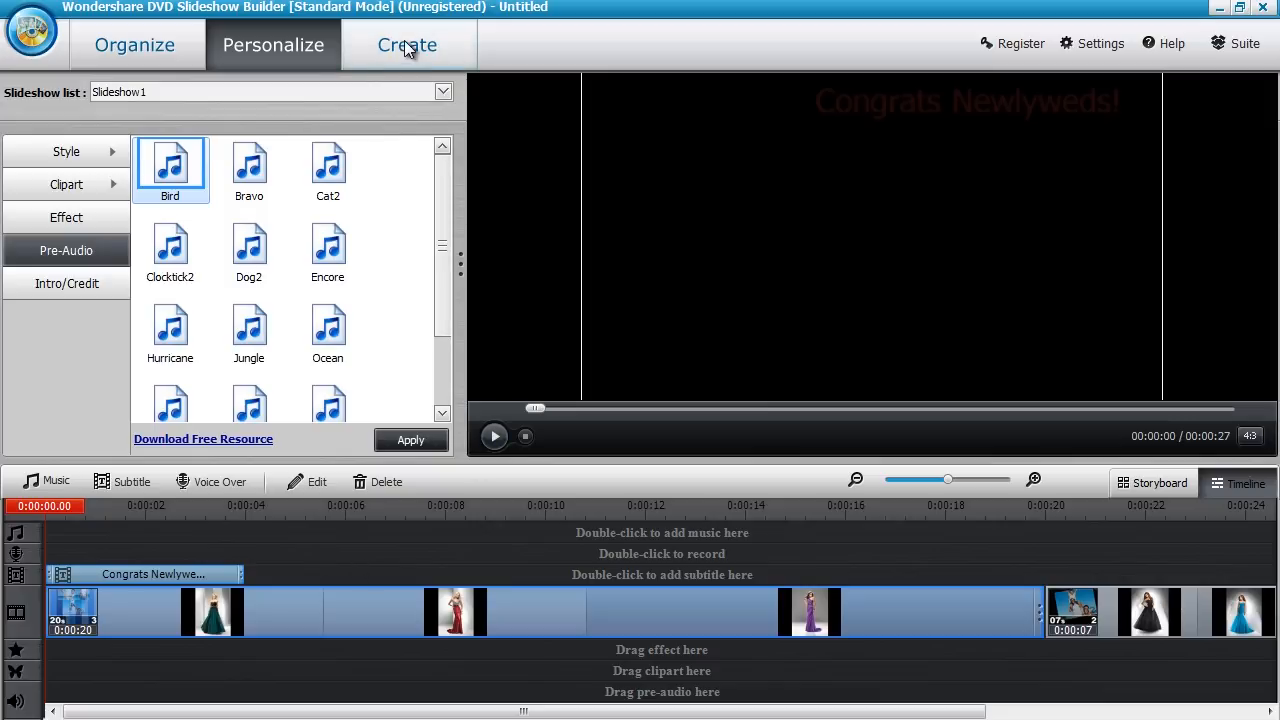
# Move to the Create stage and choose Burn to DVD with the My Photo DVD menu.
pyautogui.click(408, 44)
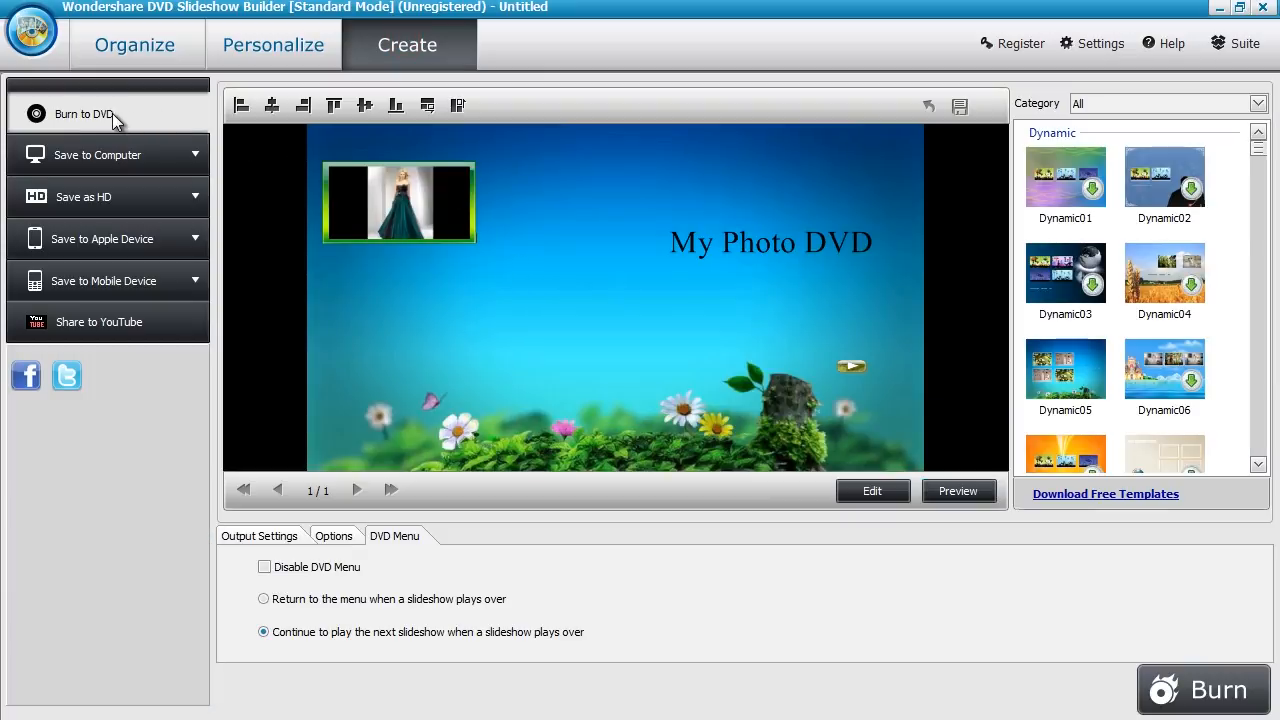
pyautogui.click(96, 154)
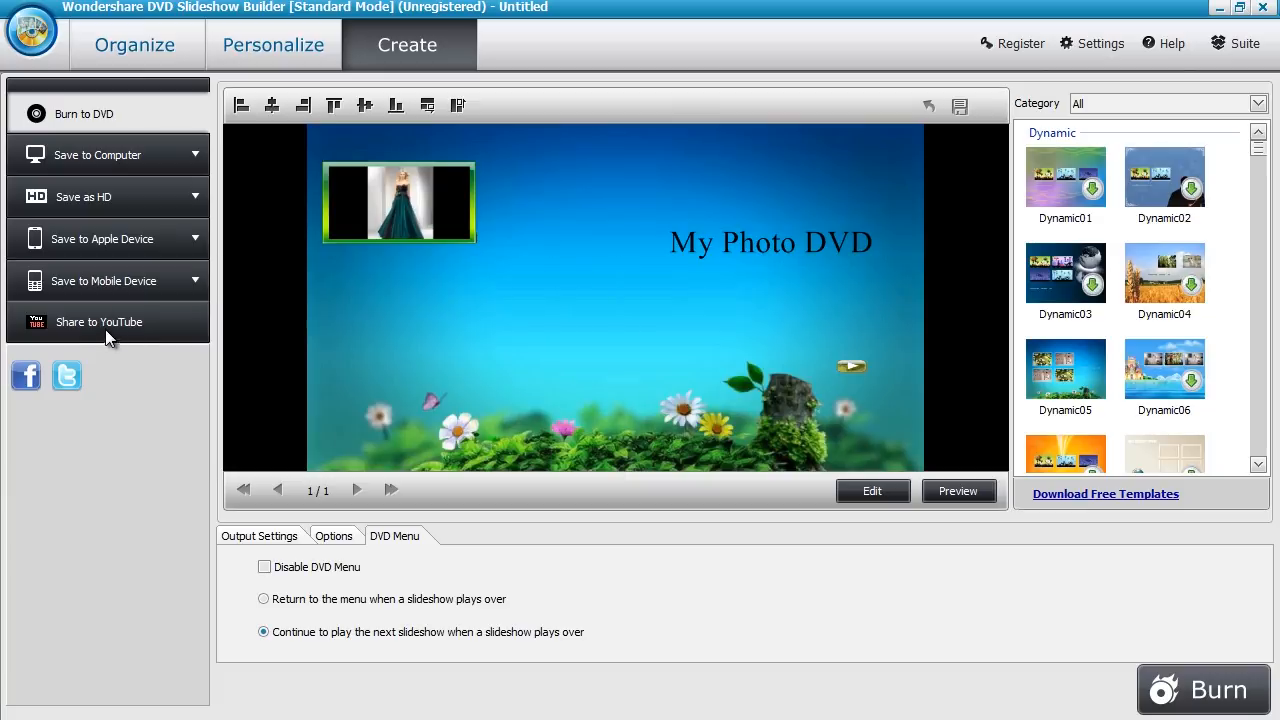
pyautogui.moveTo(84, 508)
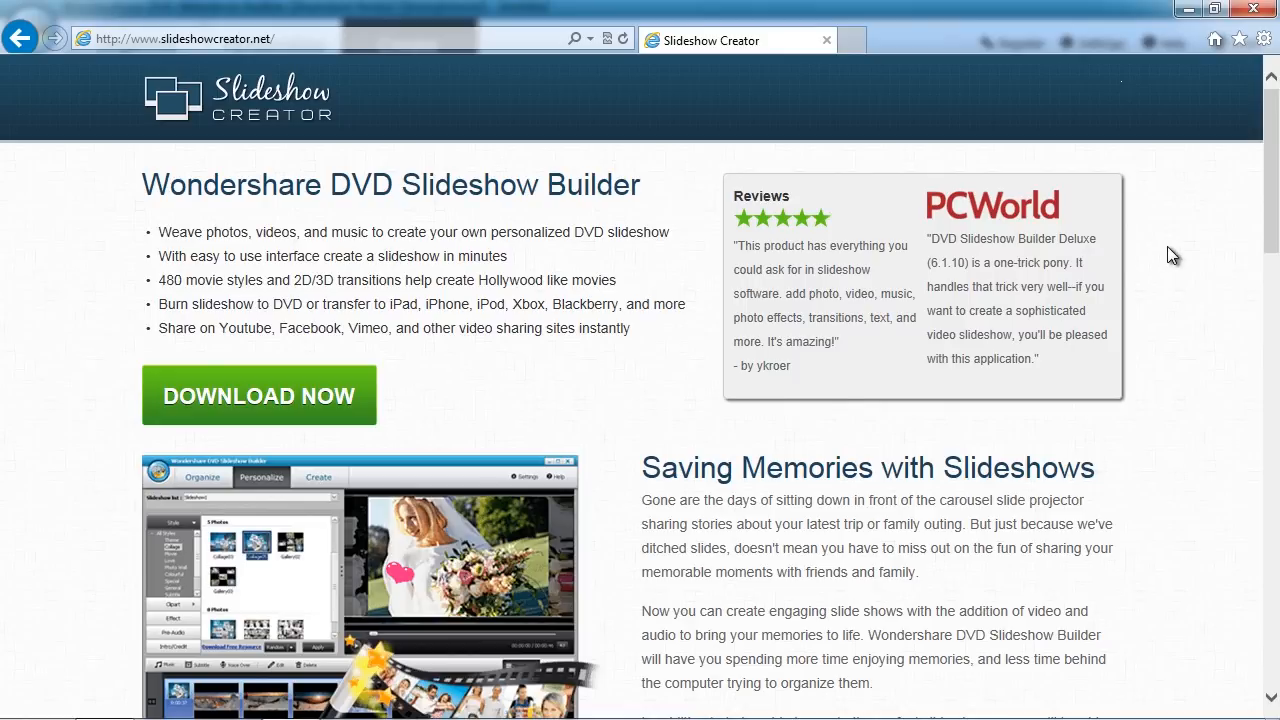
# Scroll down the slideshowcreator.net page to the closing Get DVD Slideshow Builder Now section.
pyautogui.scroll(-3)
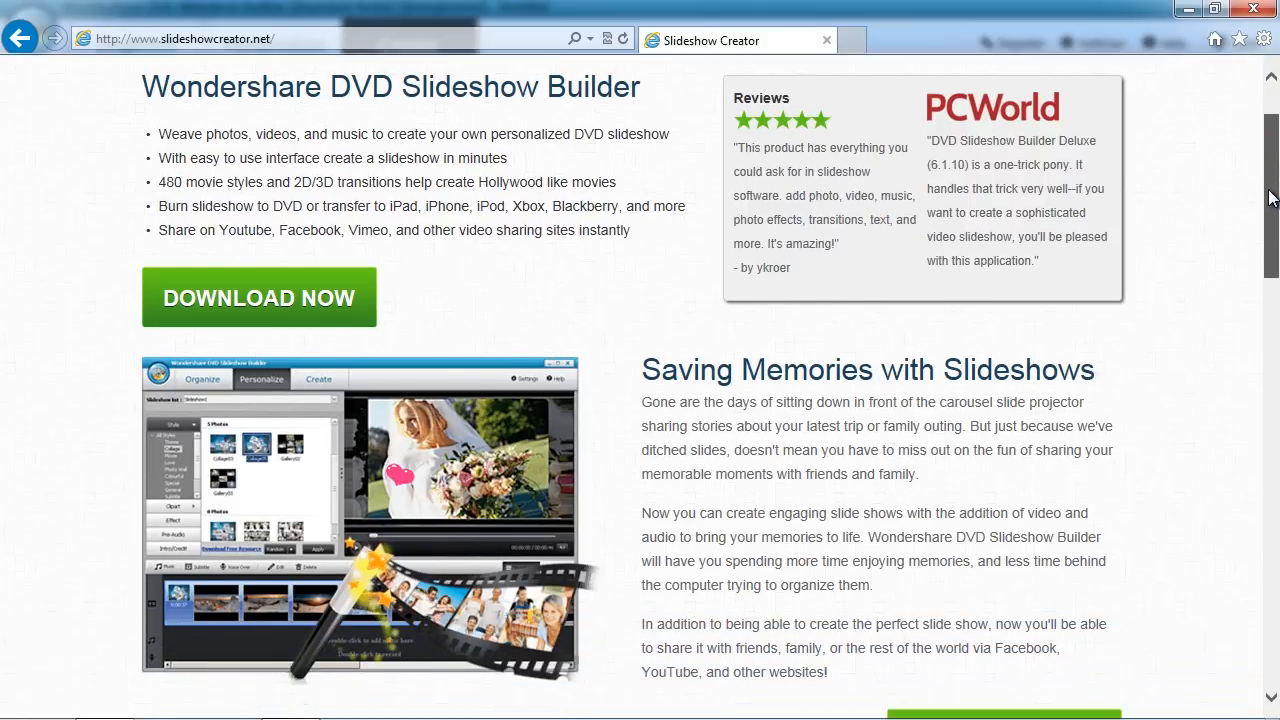
pyautogui.scroll(-3)
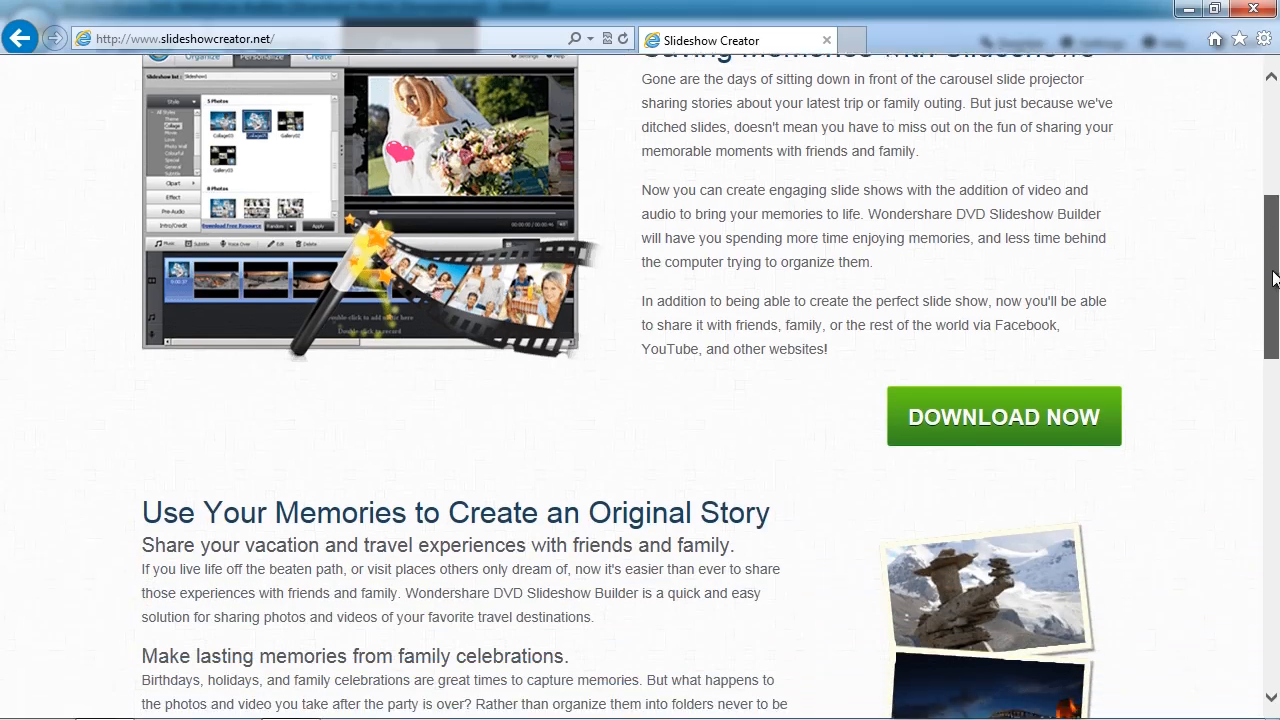
pyautogui.scroll(-3)
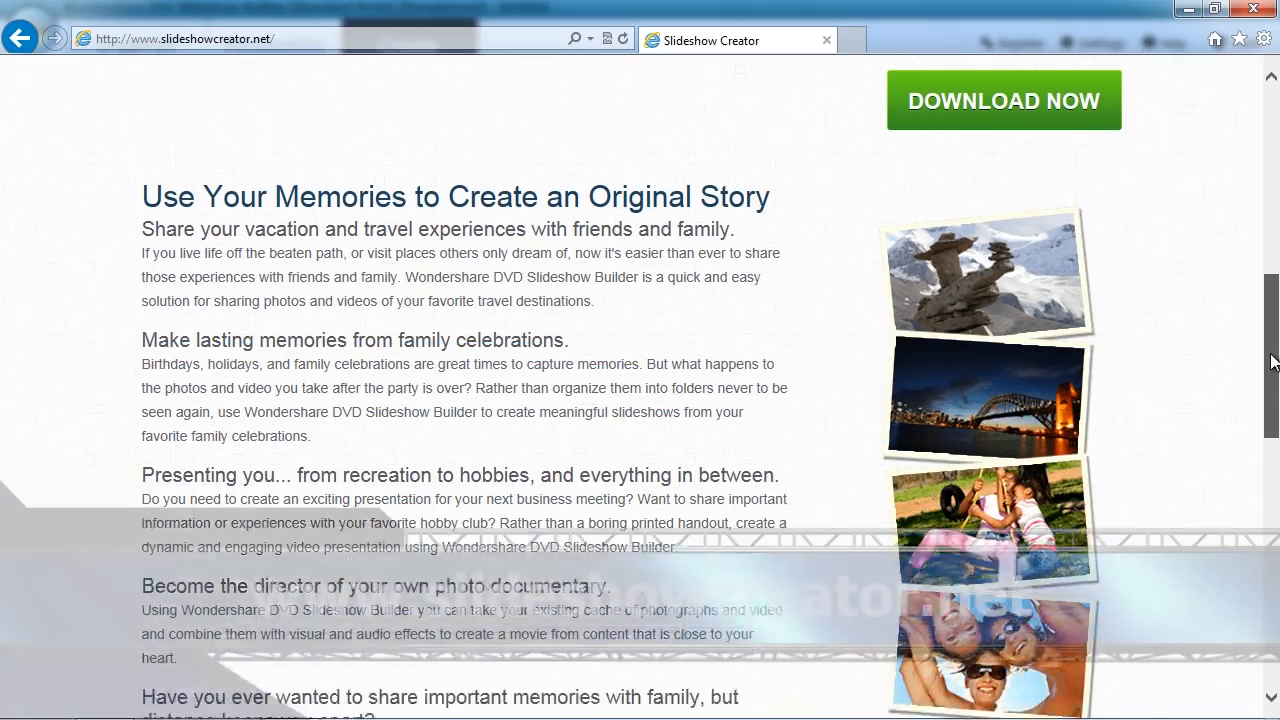
pyautogui.scroll(-3)
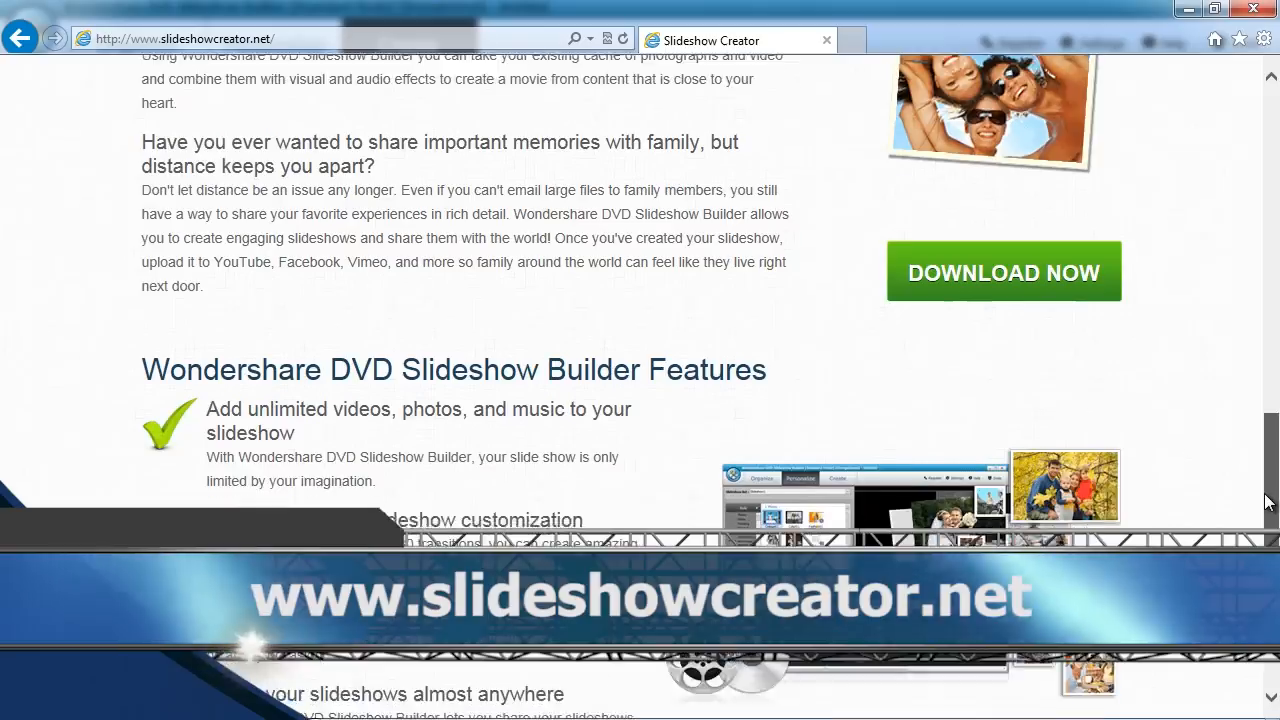
pyautogui.scroll(-3)
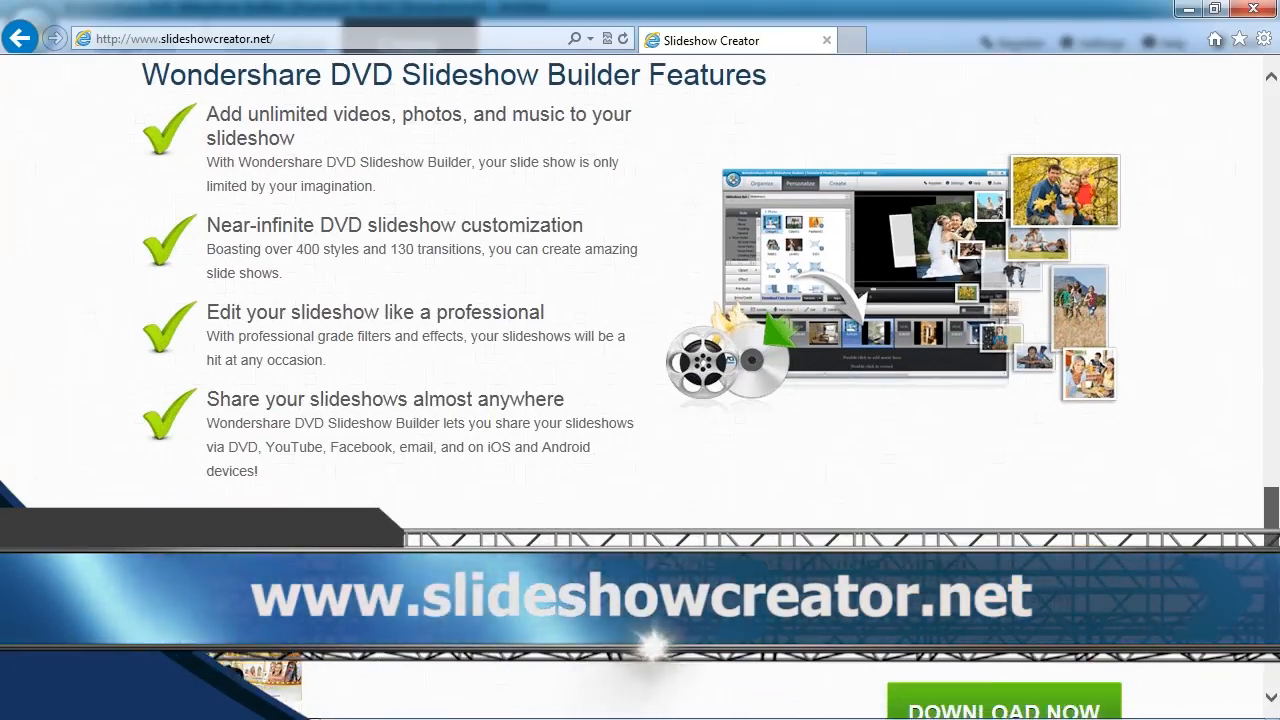
pyautogui.scroll(-3)
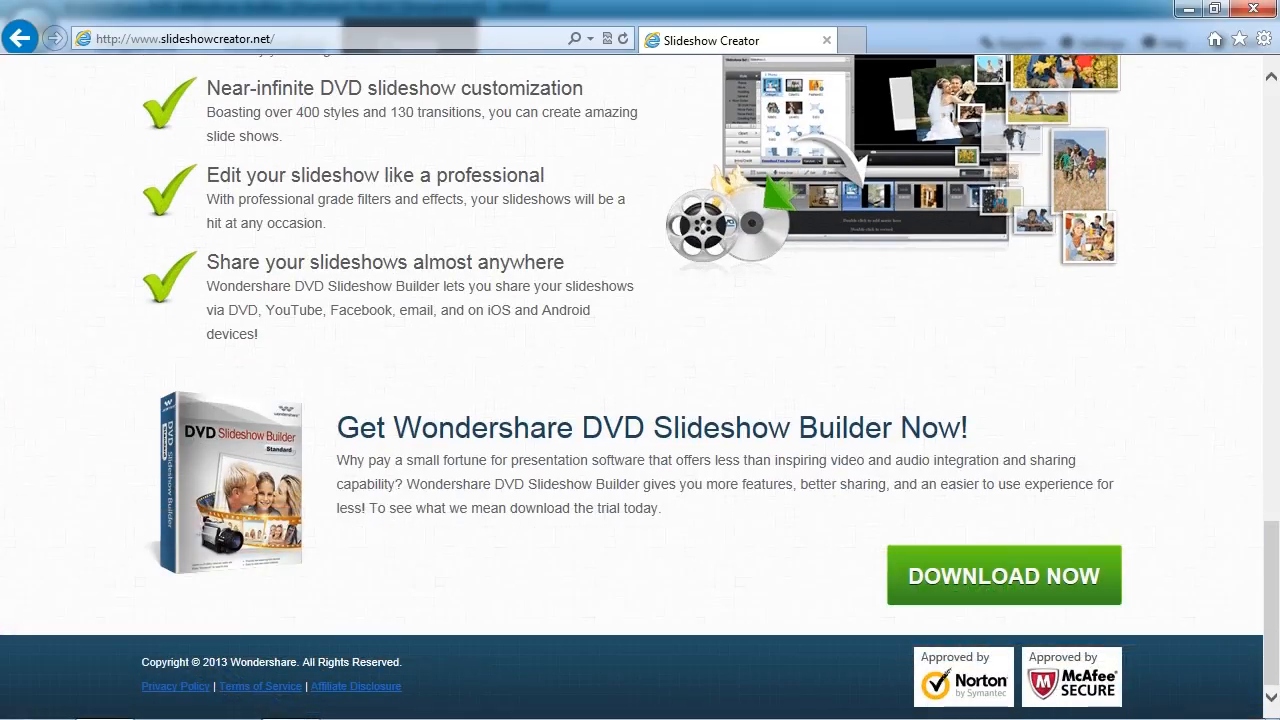